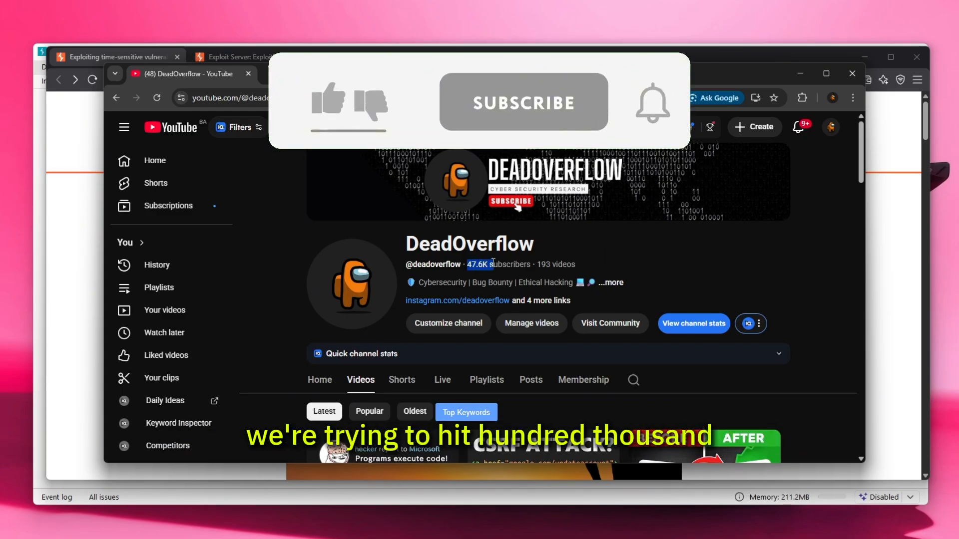
# - Flip through the YouTube channel, bug bounty course, game hacking course and pricing pages, then return to the lab blog
pyautogui.click(329, 102)
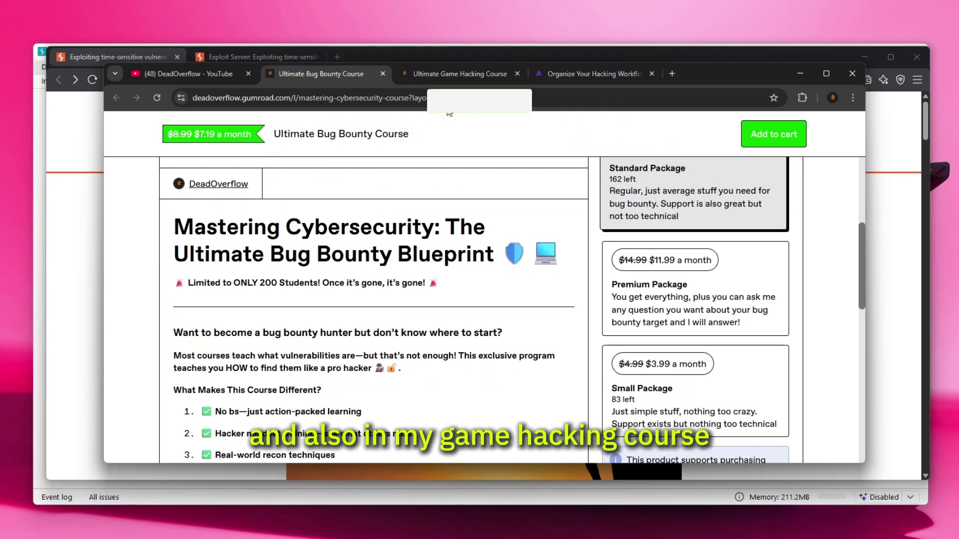
pyautogui.click(459, 74)
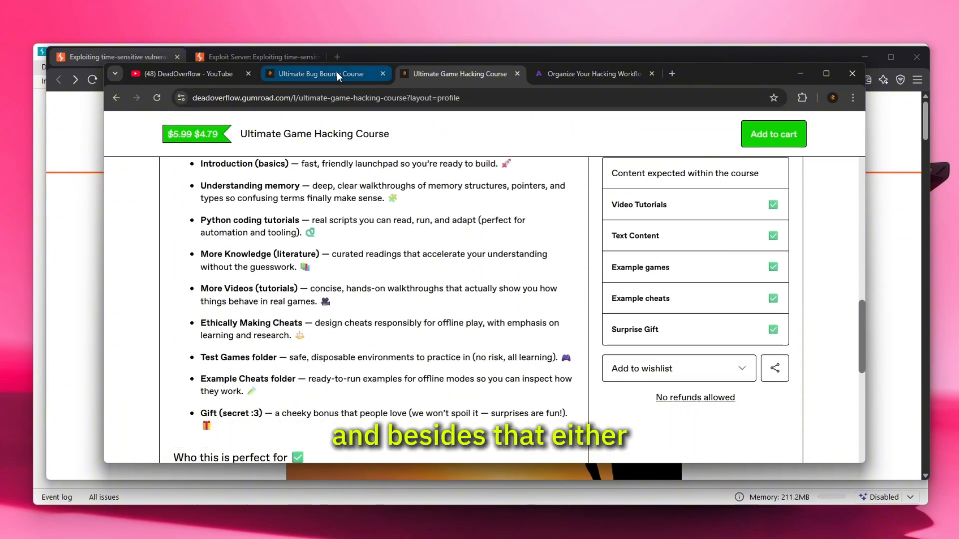
pyautogui.click(322, 74)
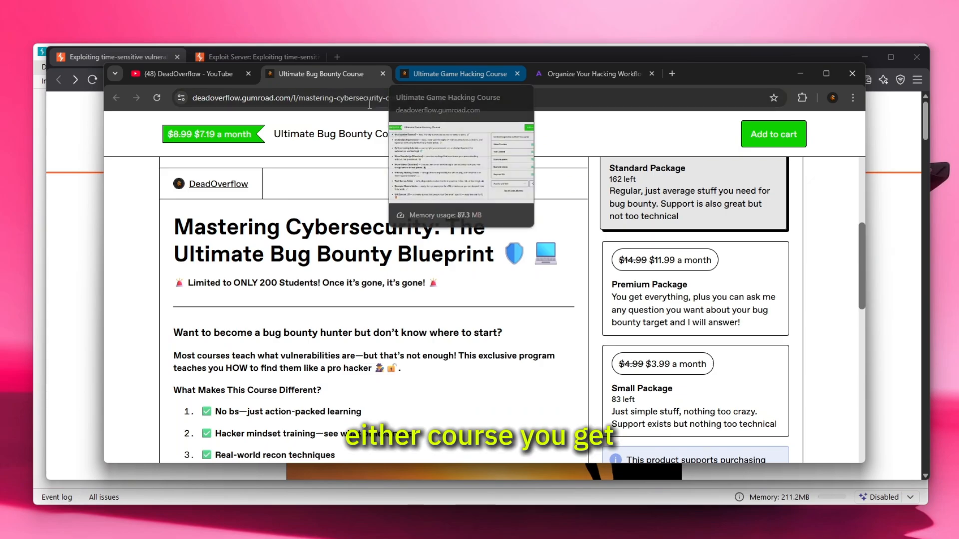
pyautogui.click(459, 74)
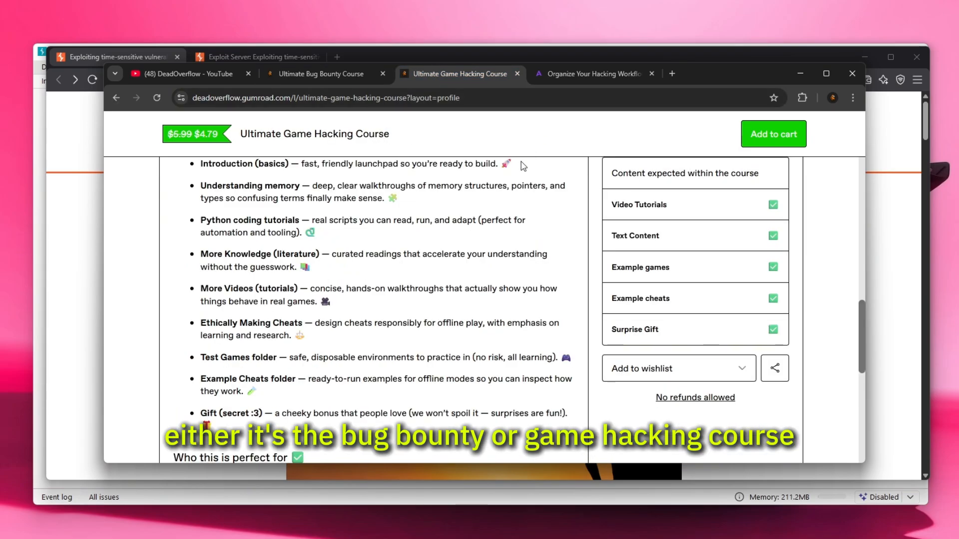
pyautogui.click(593, 74)
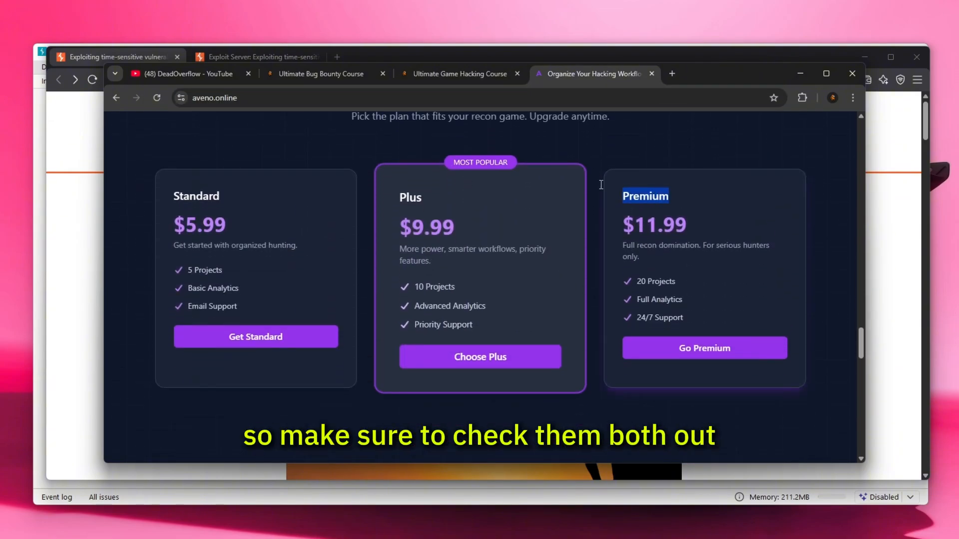
pyautogui.click(460, 74)
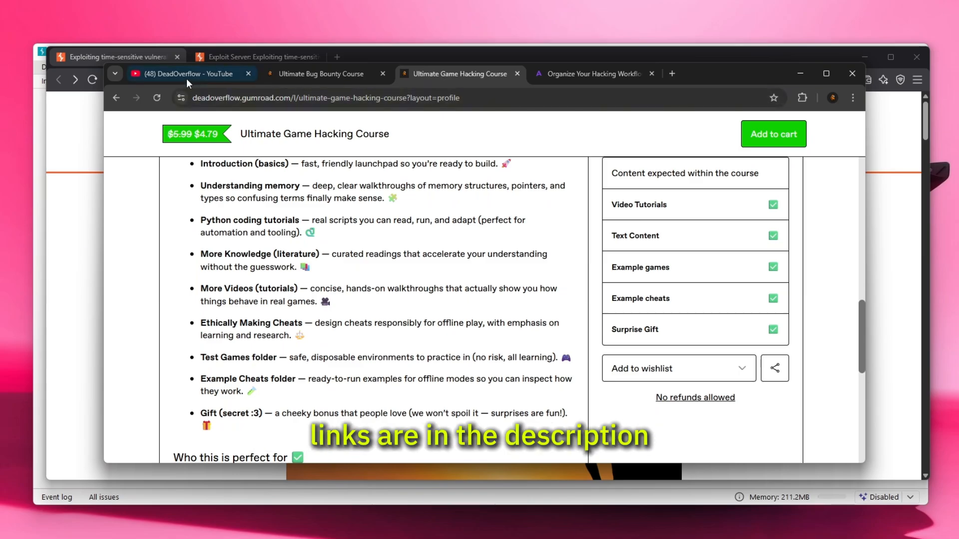
pyautogui.click(115, 56)
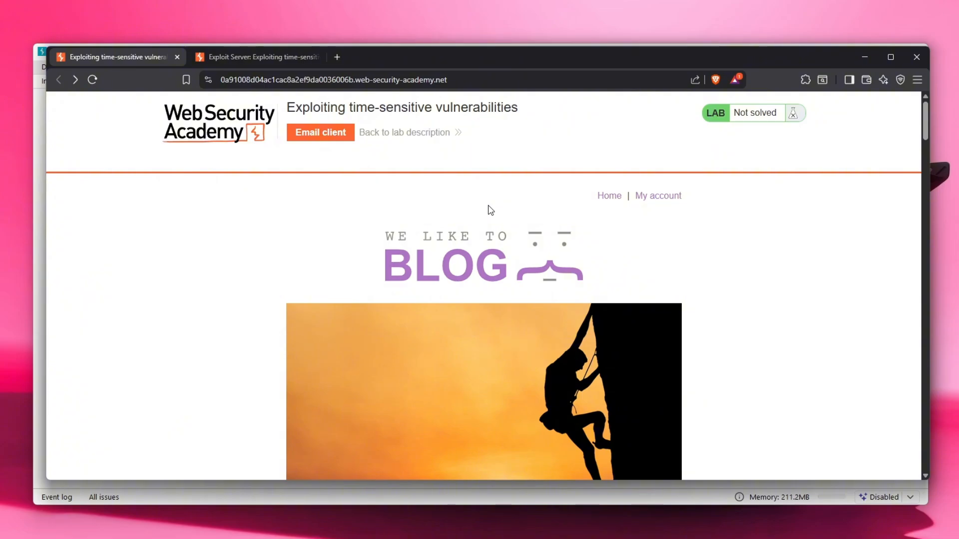
pyautogui.moveTo(493, 211)
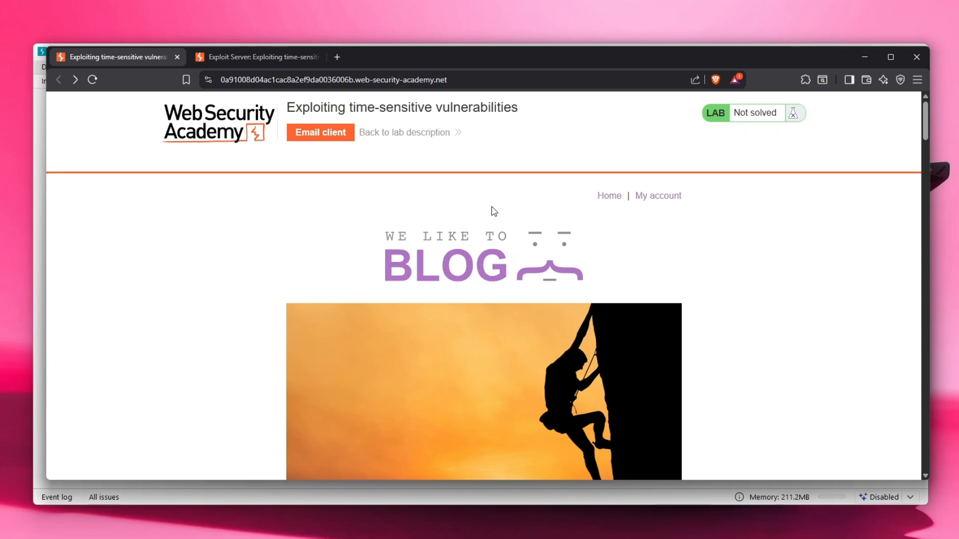
pyautogui.moveTo(401, 135)
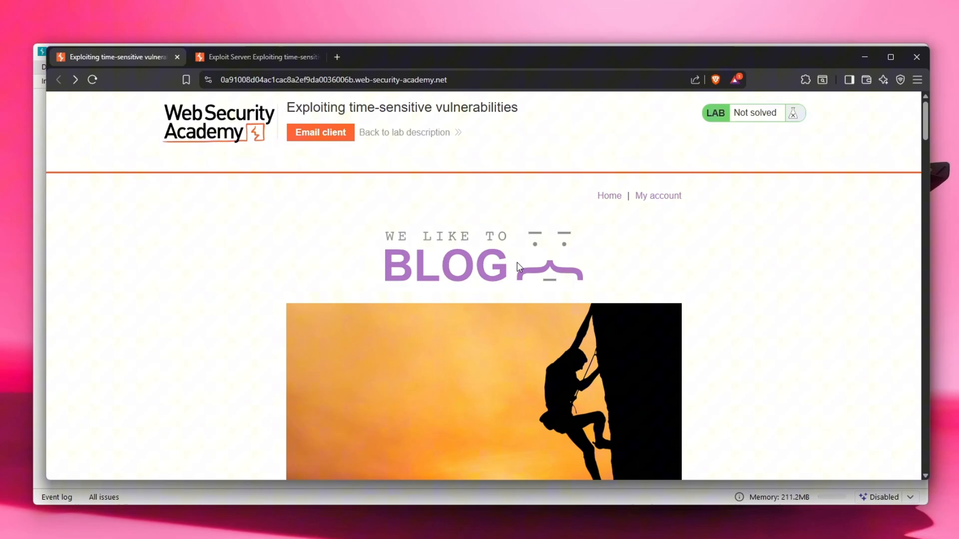
pyautogui.moveTo(538, 227)
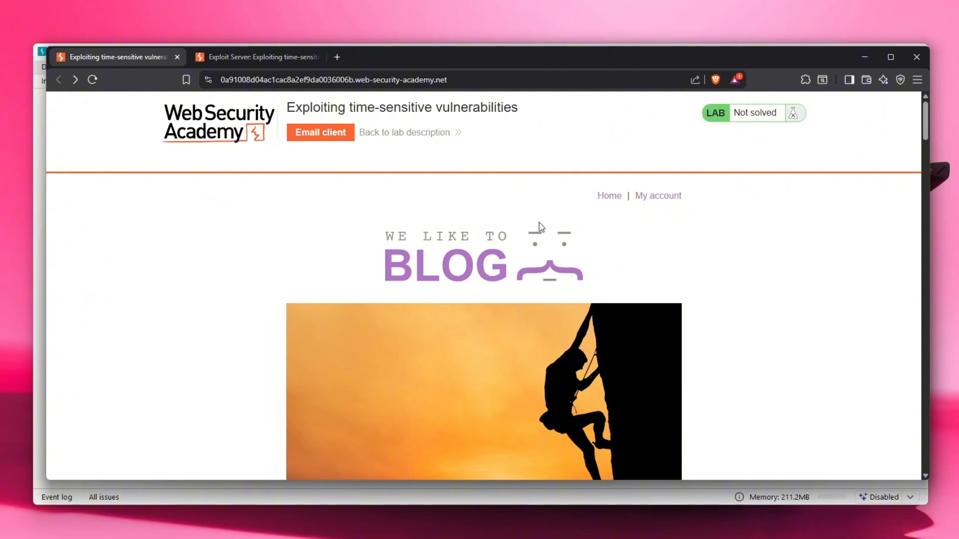
# - Recover from the My account connection error by reloading the lab and reach the forgot-password form
pyautogui.click(657, 196)
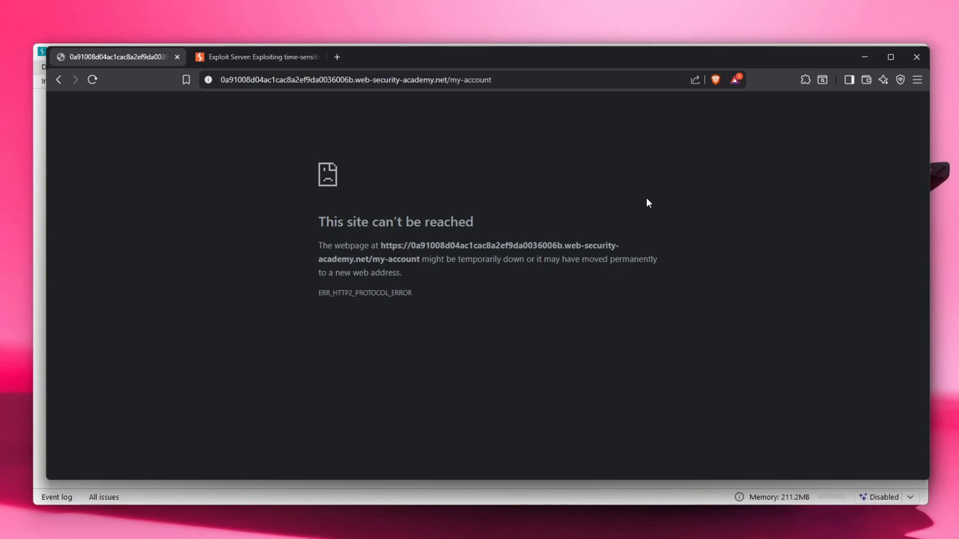
pyautogui.click(789, 80)
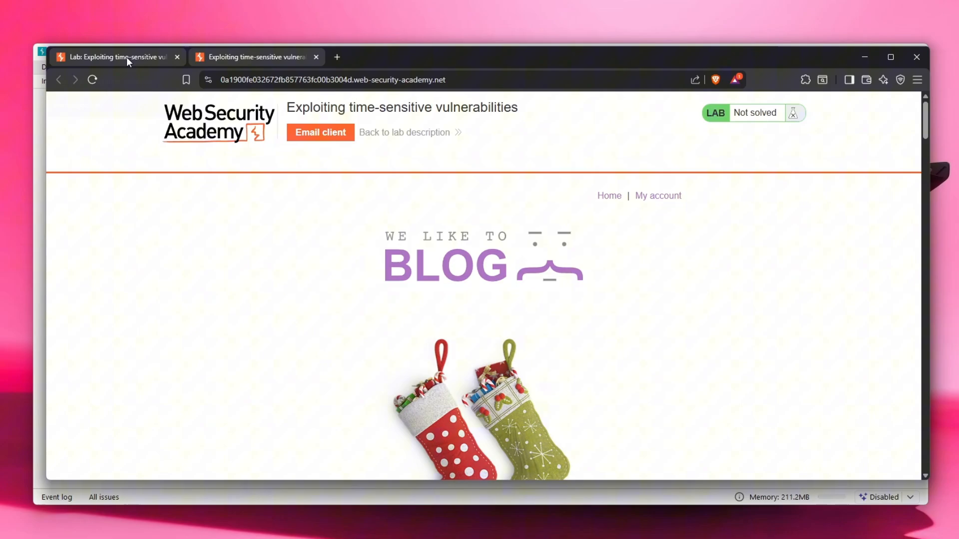
pyautogui.click(657, 196)
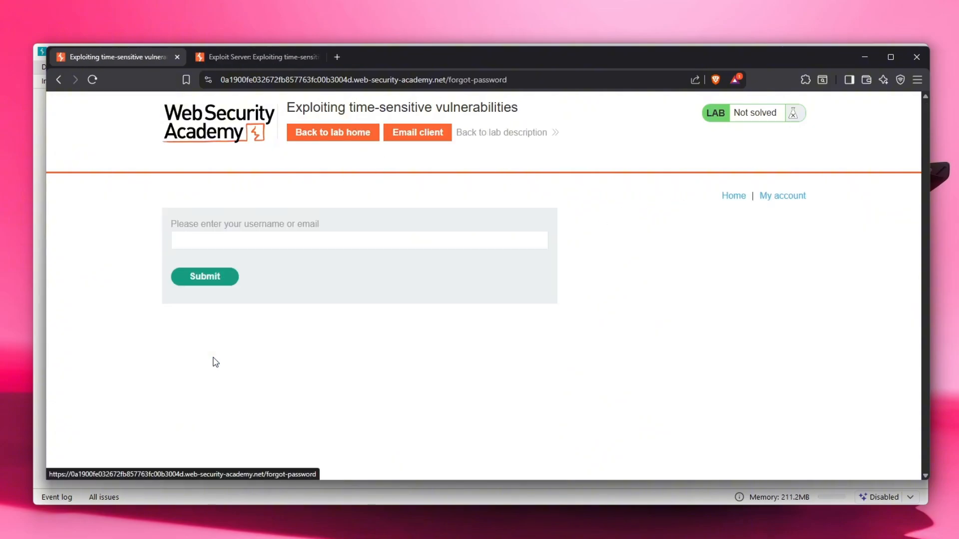
# - Submit a password reset request for username wiener through the Burp proxy
pyautogui.click(203, 275)
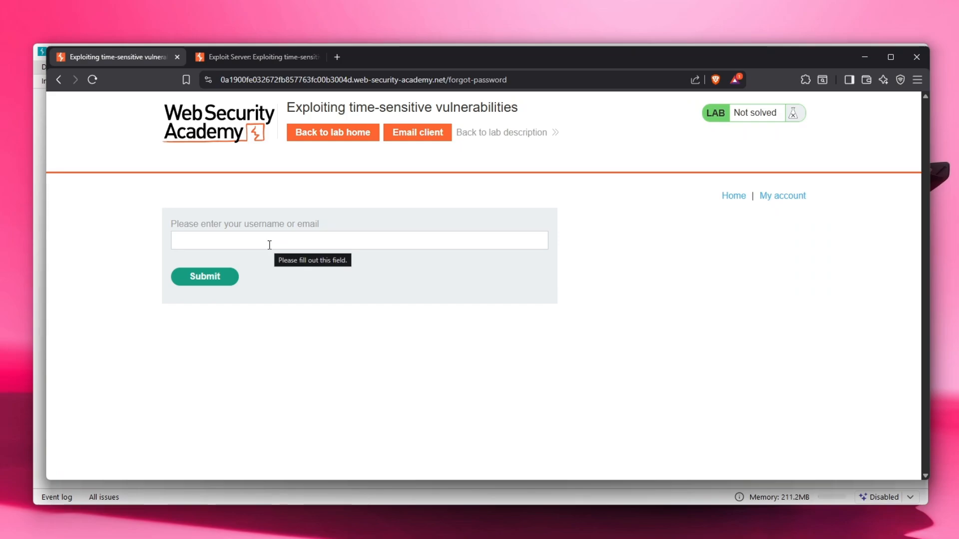
pyautogui.write('wiener')
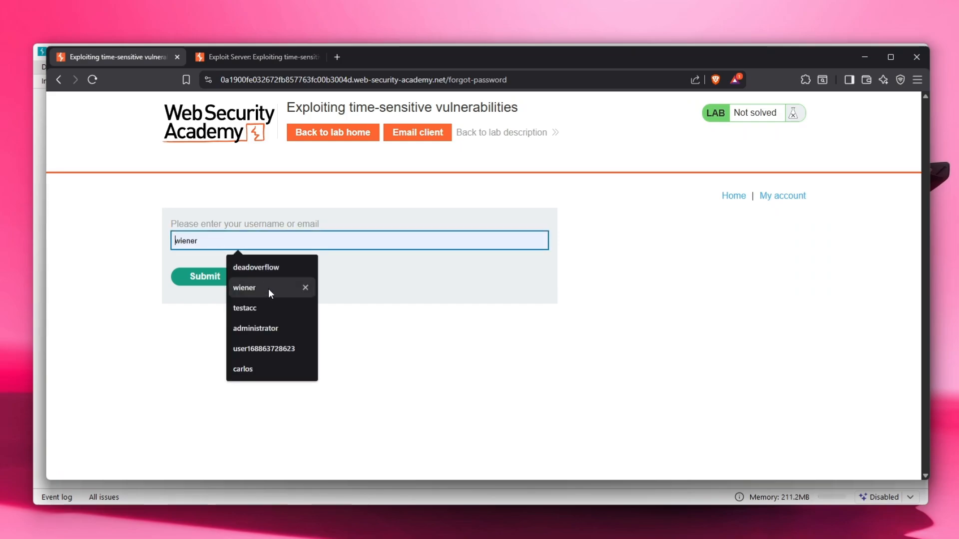
pyautogui.click(245, 288)
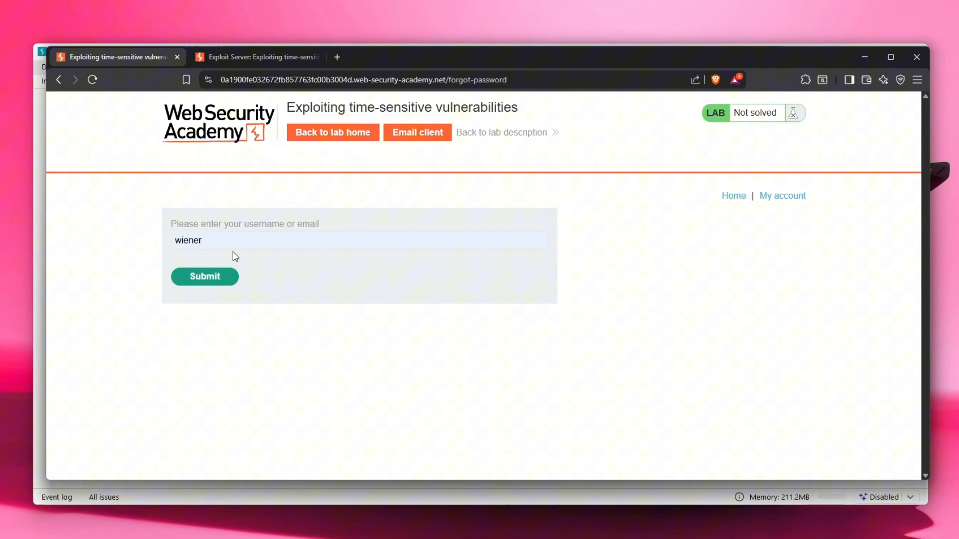
pyautogui.click(263, 57)
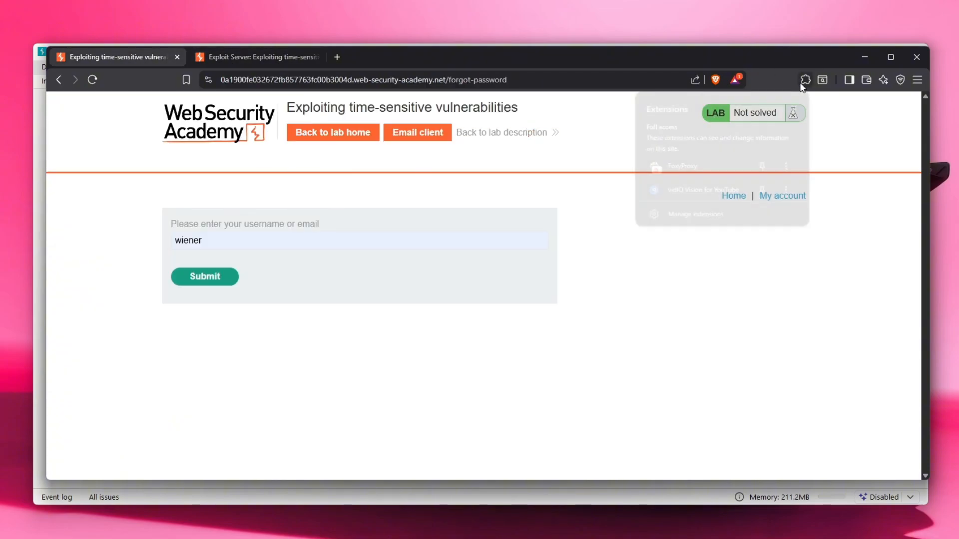
pyautogui.click(789, 80)
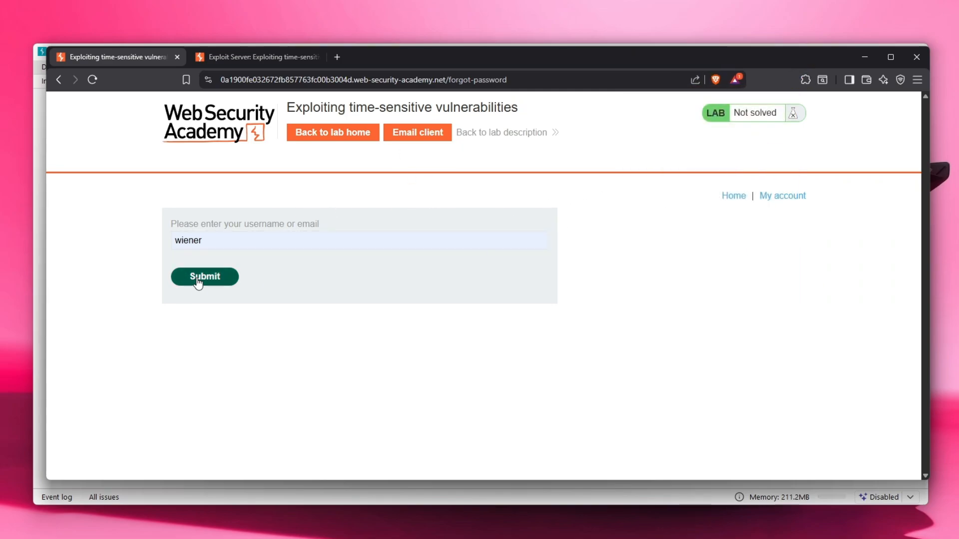
pyautogui.click(203, 276)
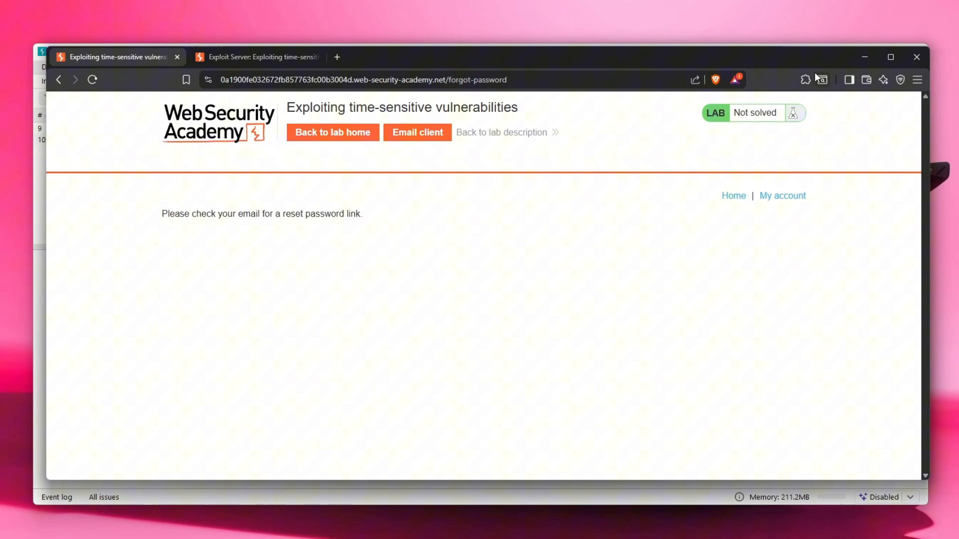
# - Disable FoxyProxy and refresh the email inbox to show wiener's reset-link email
pyautogui.click(787, 80)
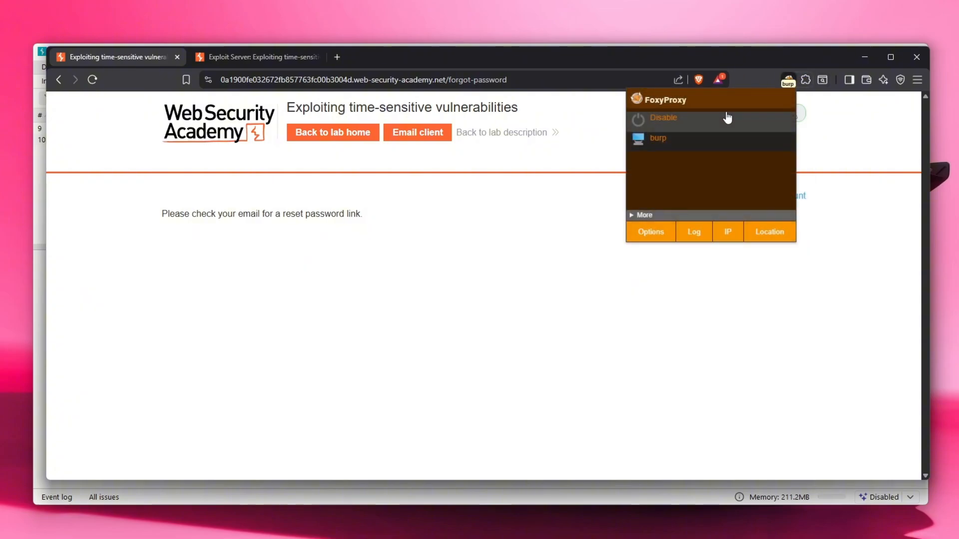
pyautogui.click(264, 56)
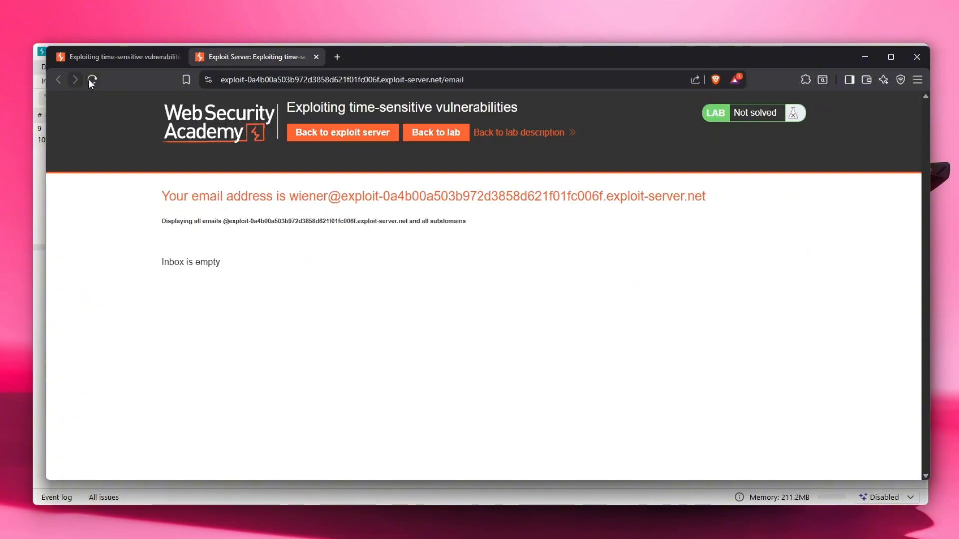
pyautogui.click(92, 80)
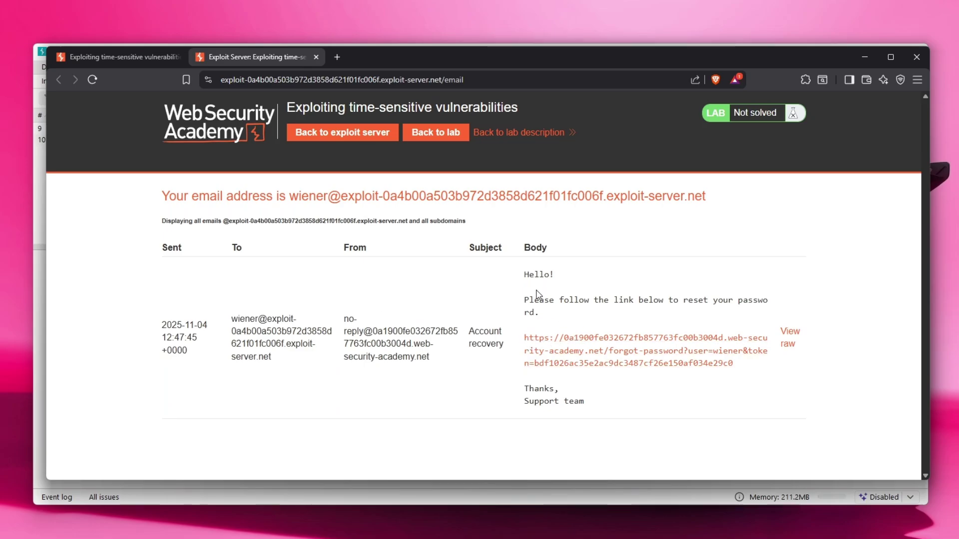
pyautogui.moveTo(540, 299); pyautogui.dragTo(723, 300)
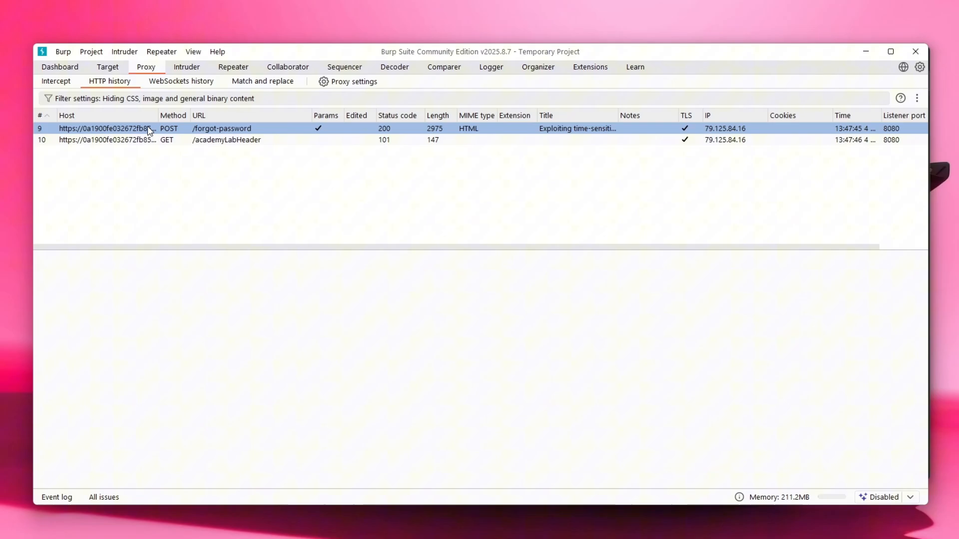
# - Review the captured POST /forgot-password request and response in HTTP history and move it to Repeater
pyautogui.click(184, 139)
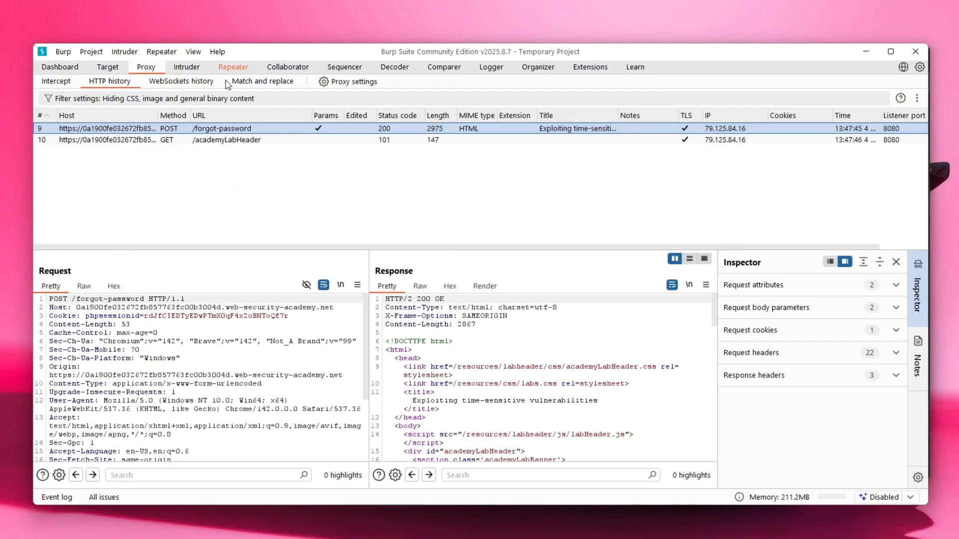
pyautogui.click(232, 67)
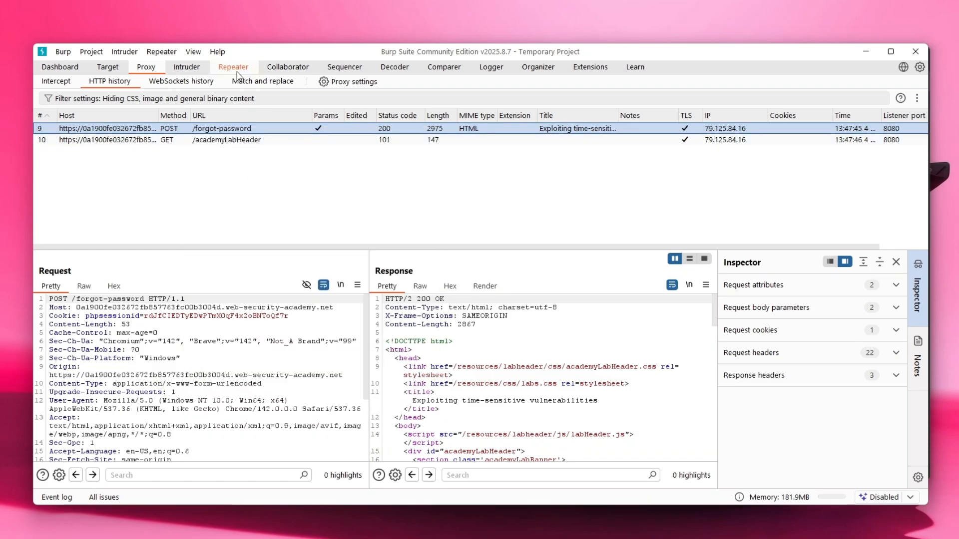
pyautogui.click(233, 66)
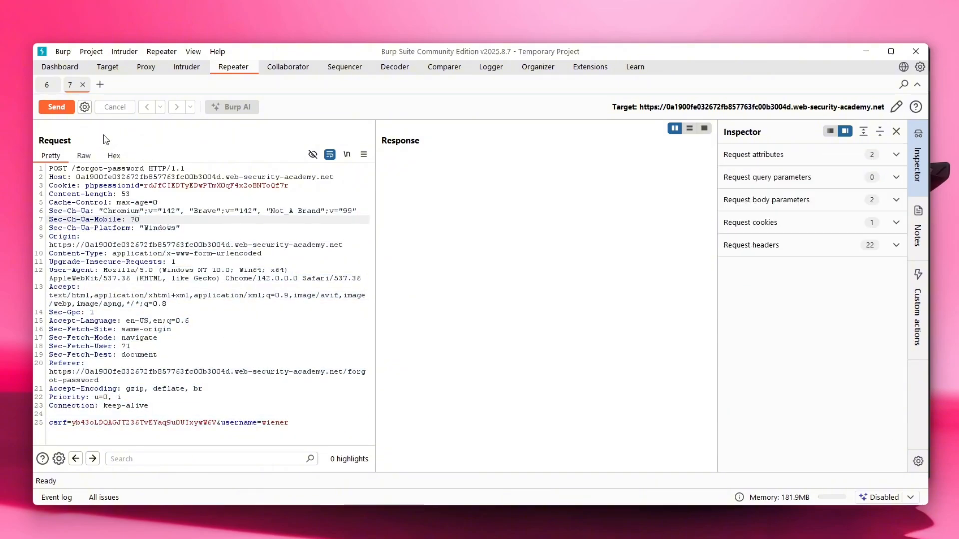
# - Group the two forgot-password Repeater tabs and send the group in parallel
pyautogui.rightClick(72, 84)
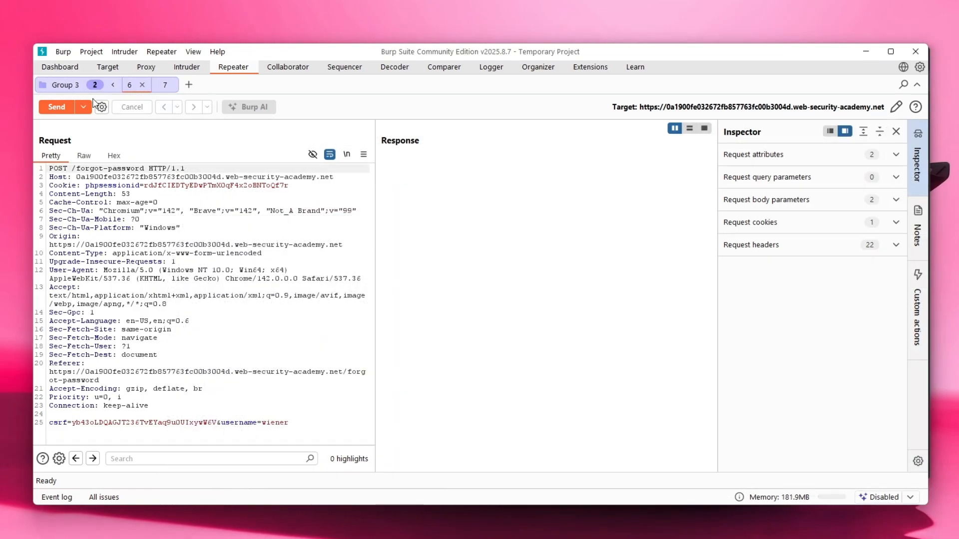
pyautogui.click(102, 107)
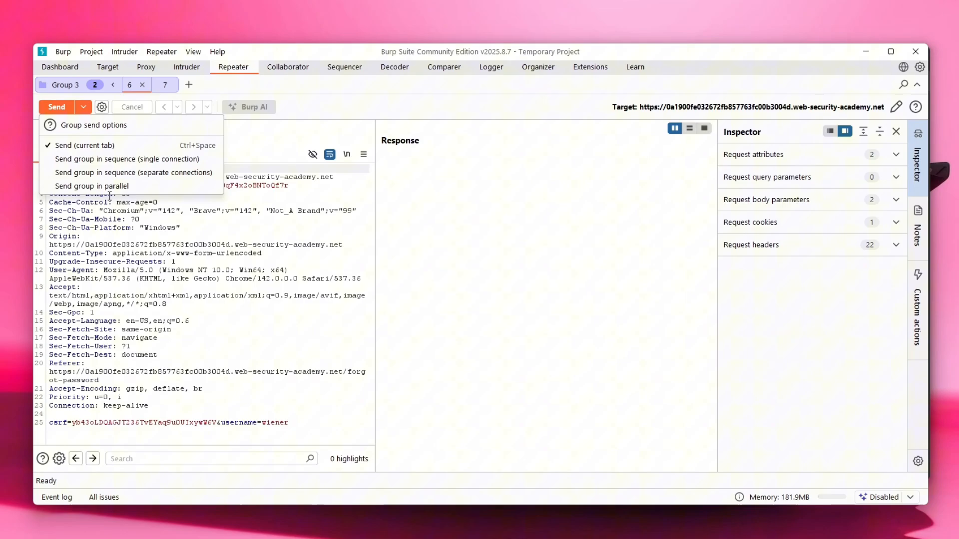
pyautogui.click(92, 186)
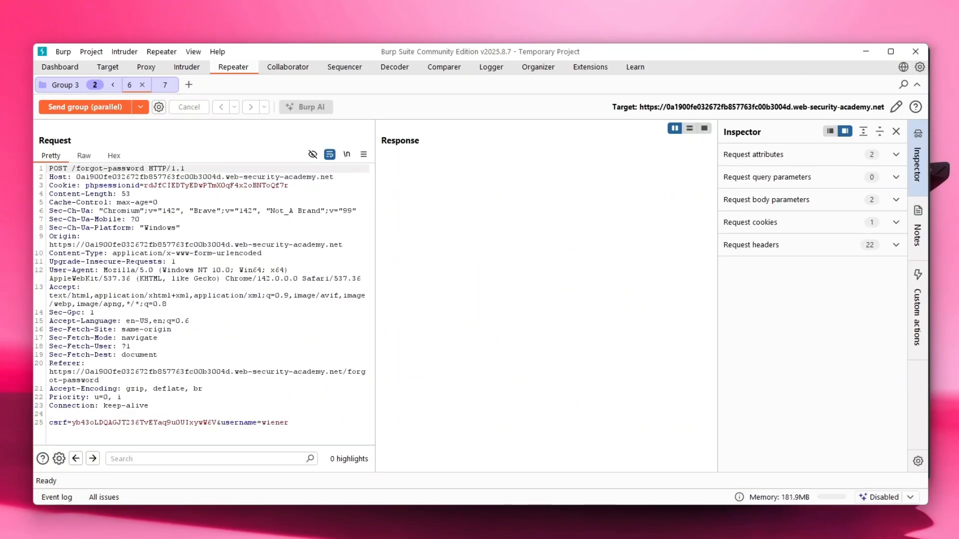
pyautogui.moveTo(397, 371)
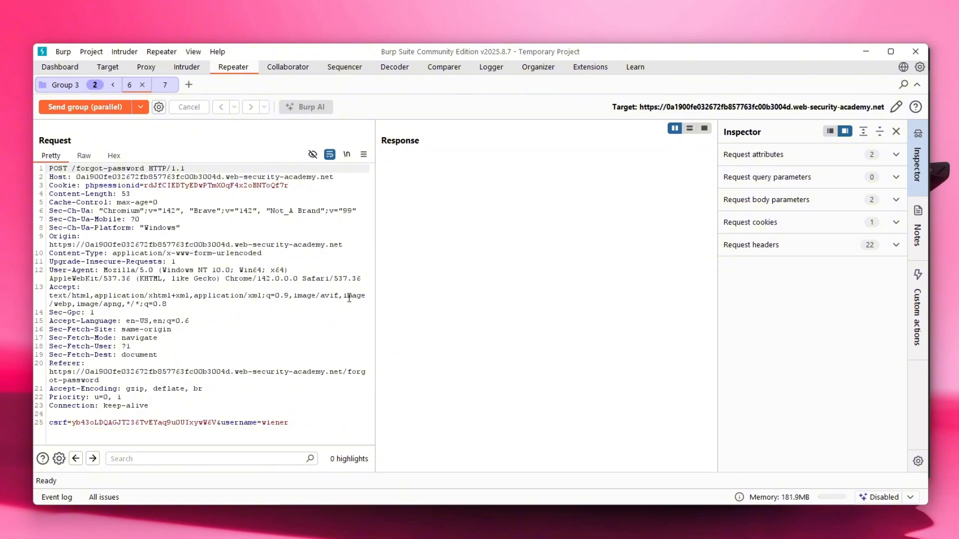
pyautogui.click(85, 235)
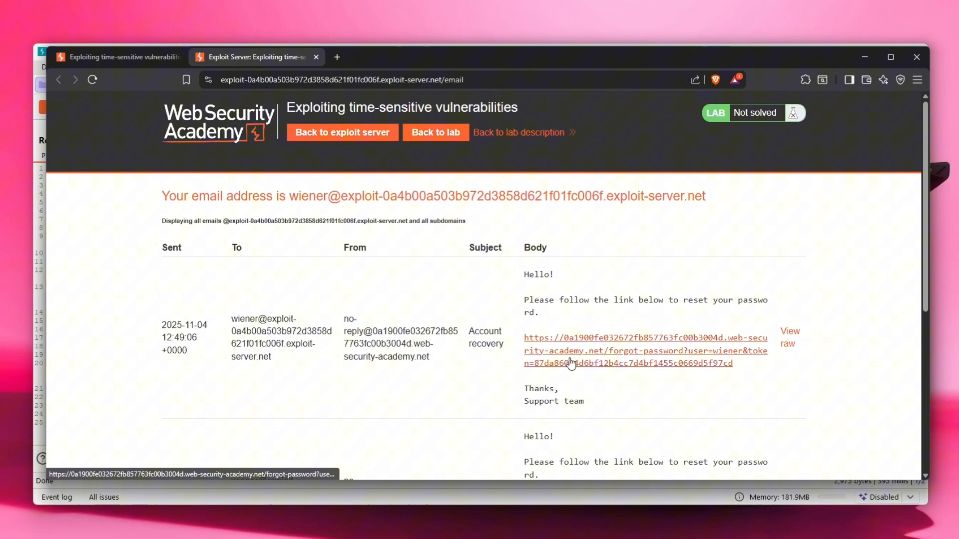
# - Scroll to the two same-second wiener reset emails and select the second link's token
pyautogui.scroll(-3)
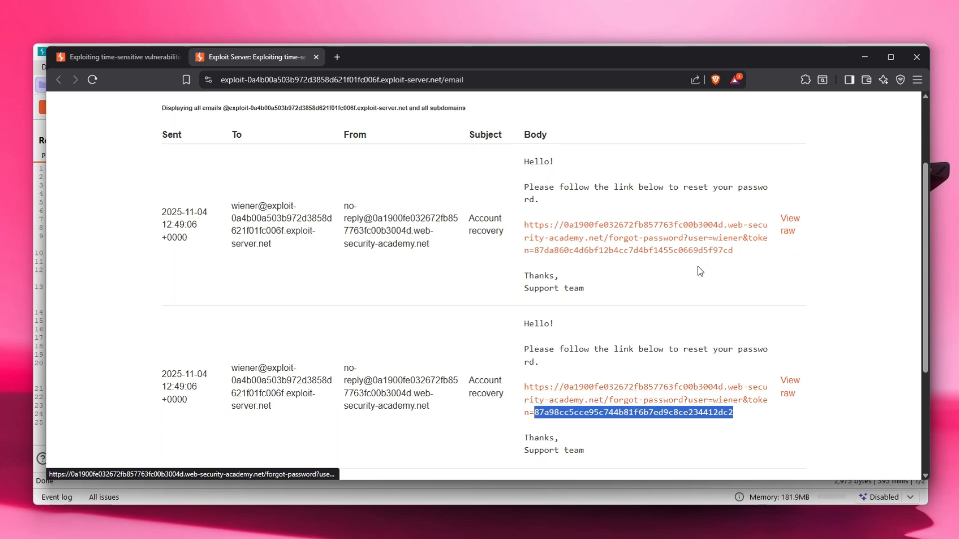
pyautogui.moveTo(522, 161); pyautogui.dragTo(732, 250)
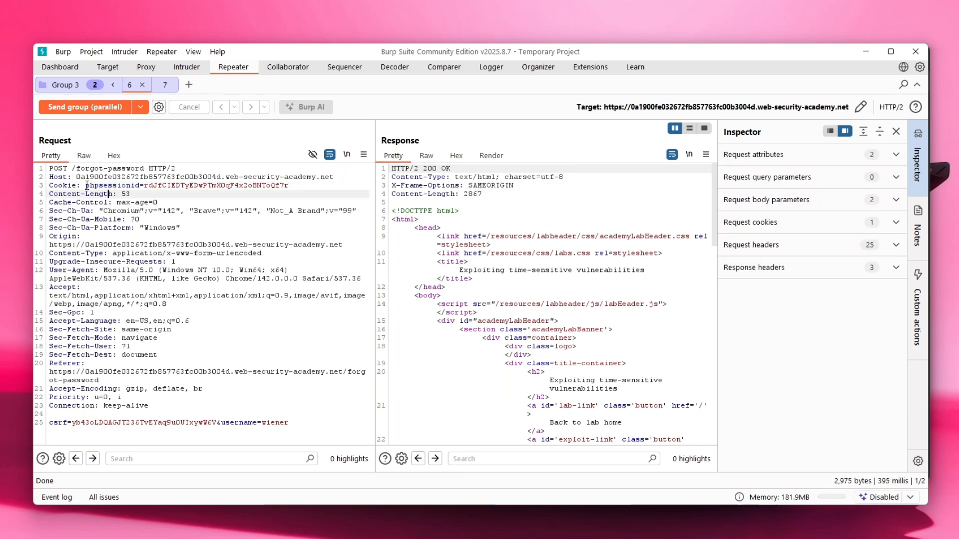
# - View request 7's response and select the shared phpsessionid value in its Cookie header
pyautogui.doubleClick(92, 186)
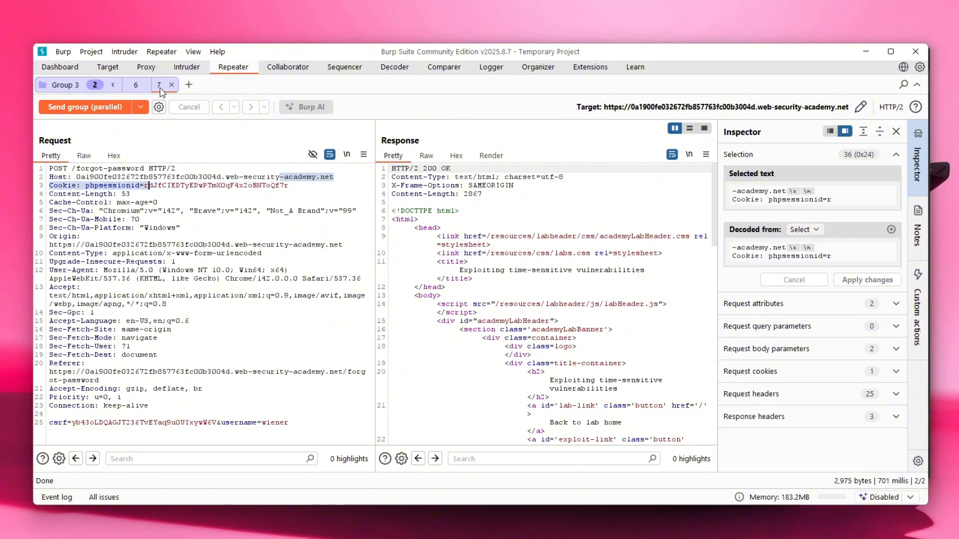
pyautogui.moveTo(148, 185); pyautogui.dragTo(288, 186)
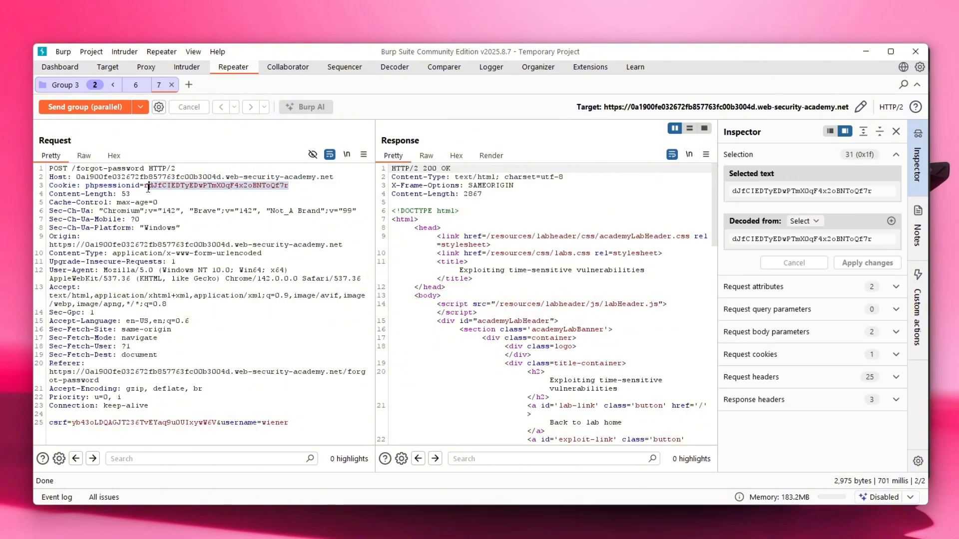
# - Resend the forgot-password request from history as a cookie-less GET to obtain a fresh session
pyautogui.click(146, 67)
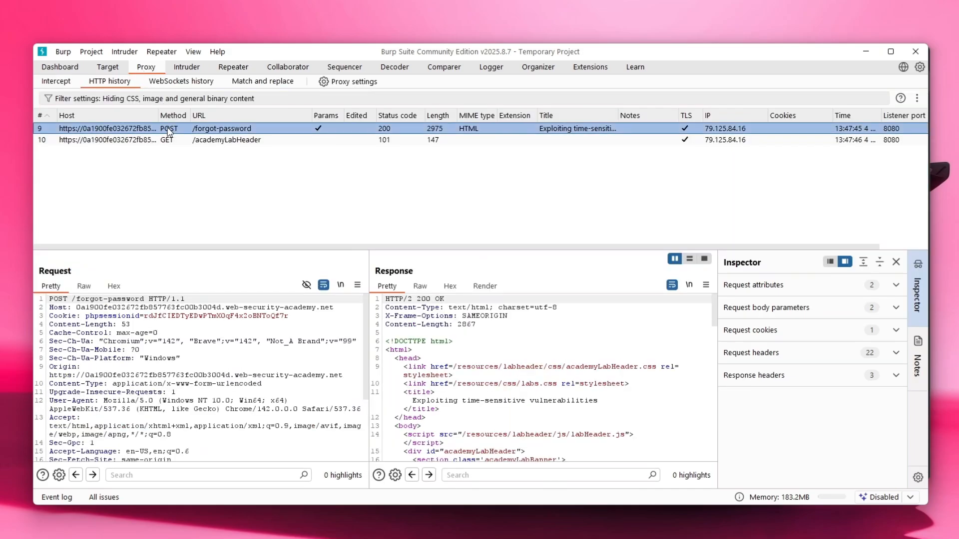
pyautogui.rightClick(168, 128)
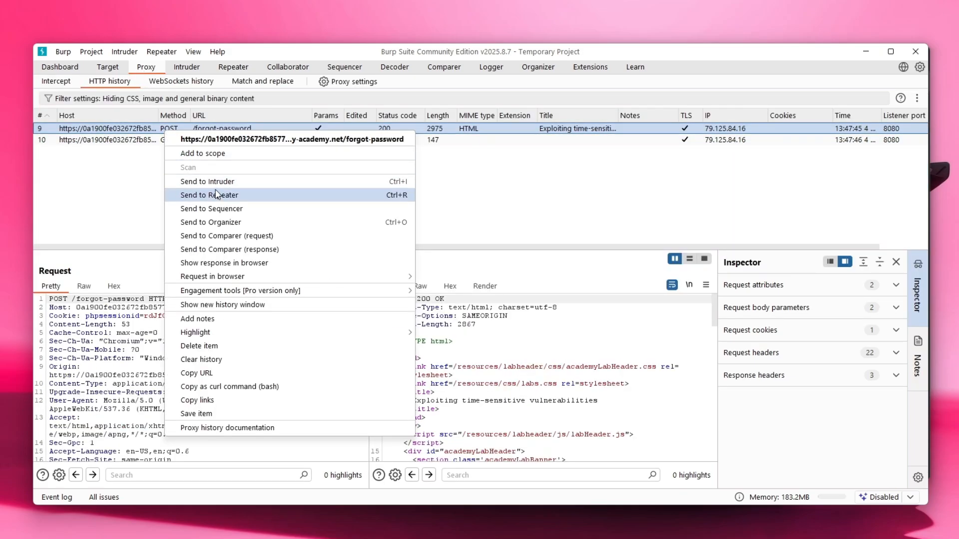
pyautogui.click(209, 194)
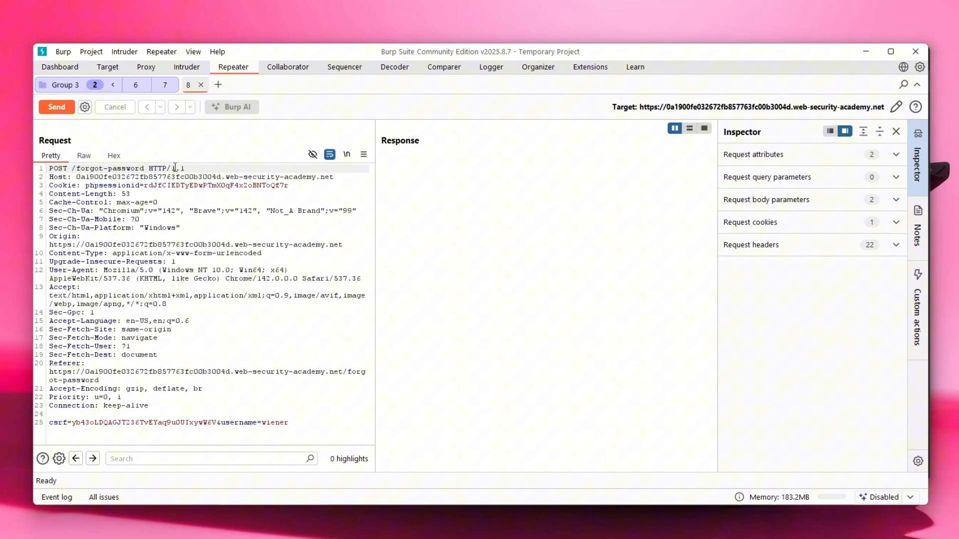
pyautogui.doubleClick(57, 168)
pyautogui.write('GE')
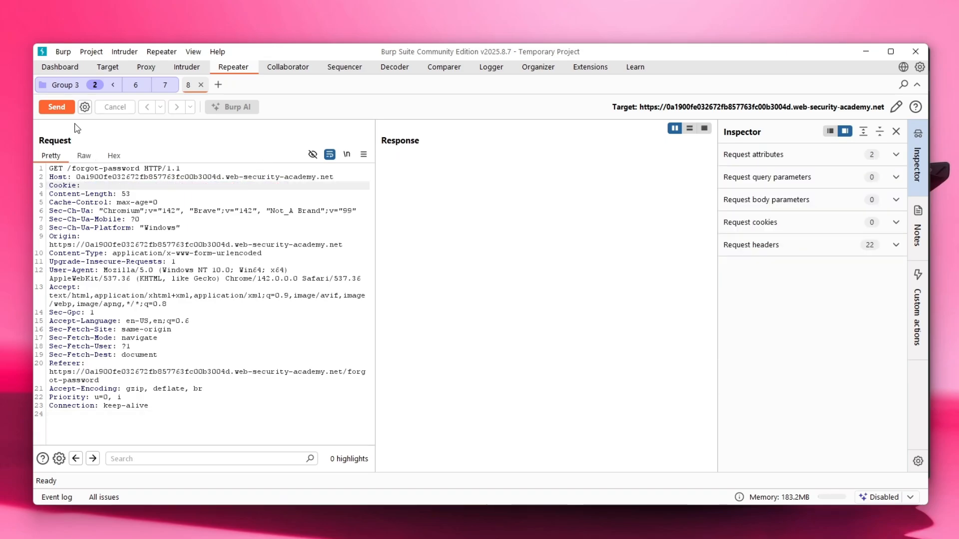
pyautogui.click(56, 107)
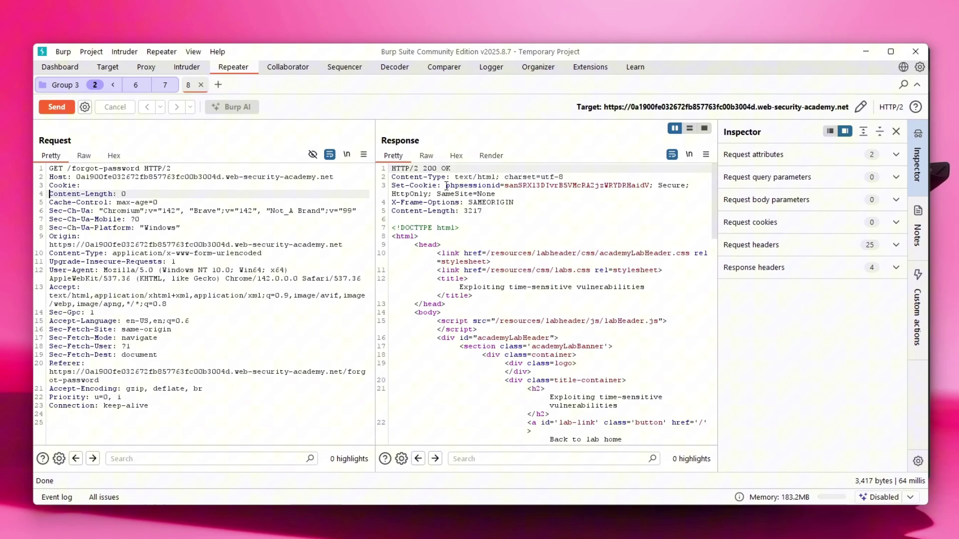
# - Copy the new phpsessionid and CSRF token from the response into request 7
pyautogui.moveTo(445, 186); pyautogui.dragTo(651, 186)
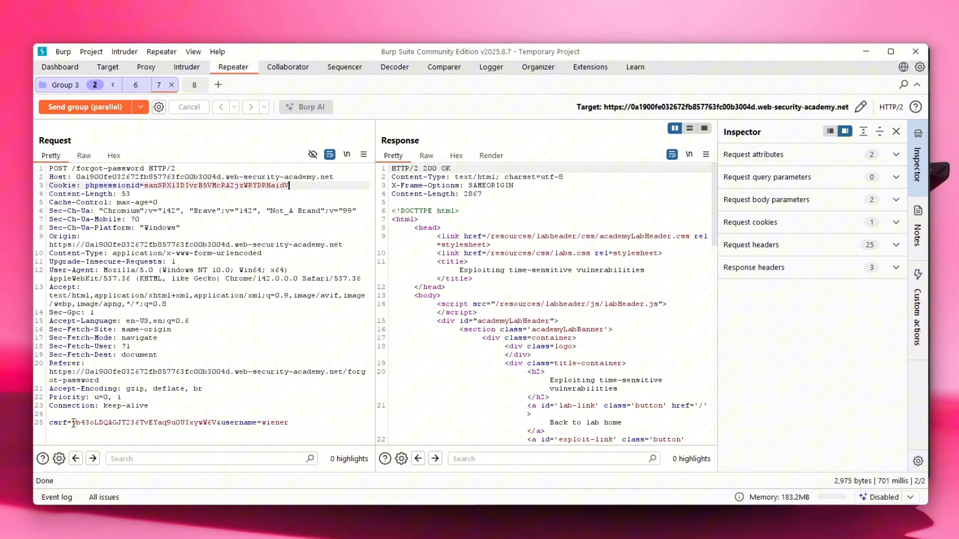
pyautogui.moveTo(71, 422); pyautogui.dragTo(216, 422)
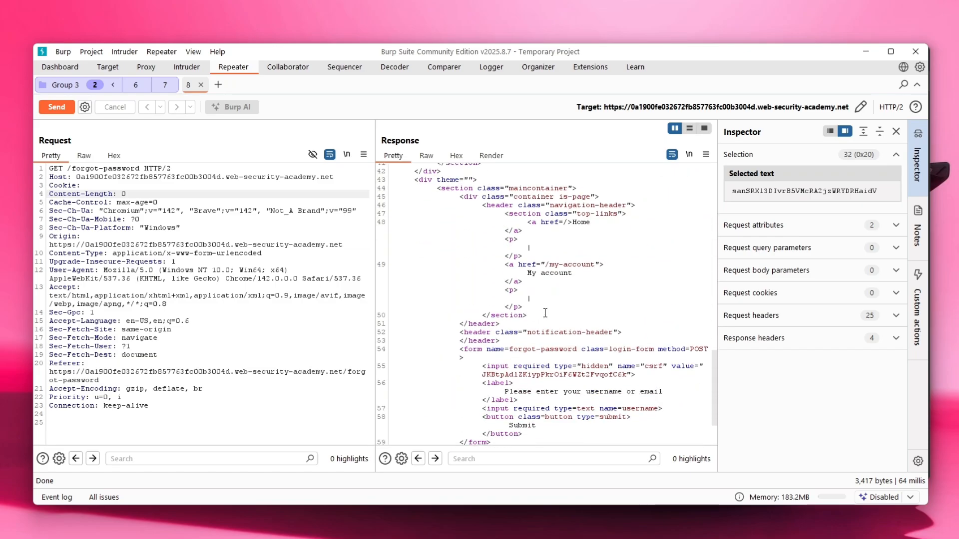
pyautogui.scroll(-3)
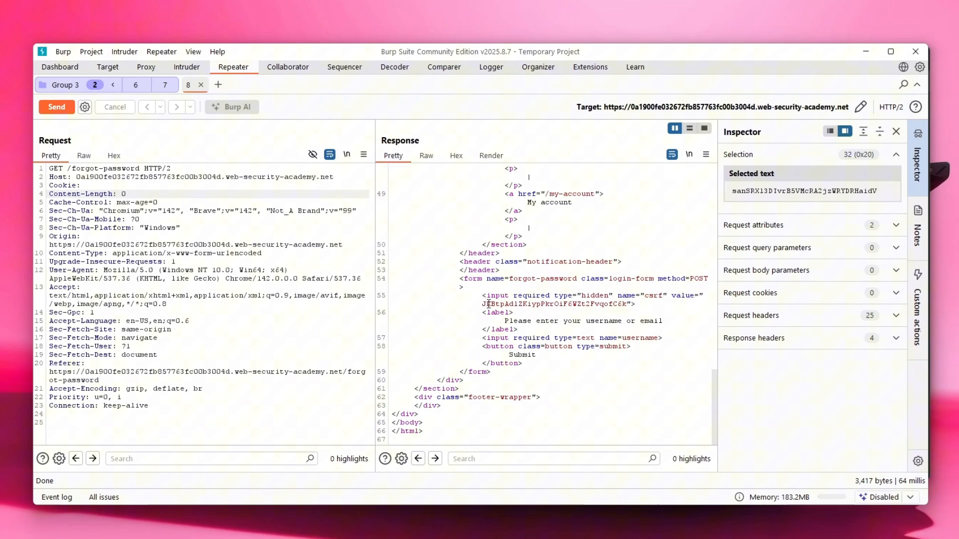
pyautogui.doubleClick(590, 295)
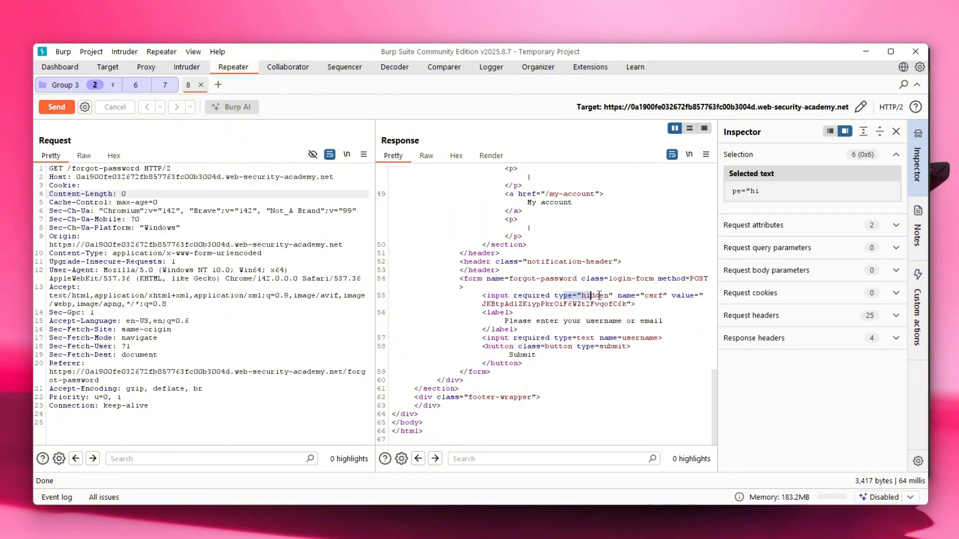
pyautogui.doubleClick(653, 295)
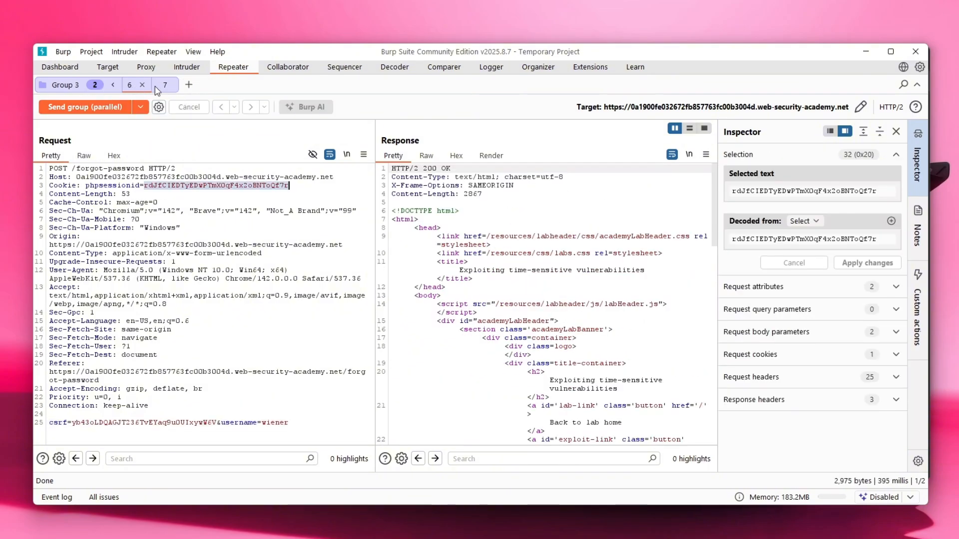
# - Send the updated group in parallel and compare the identical tokens in the two newest reset emails
pyautogui.click(160, 84)
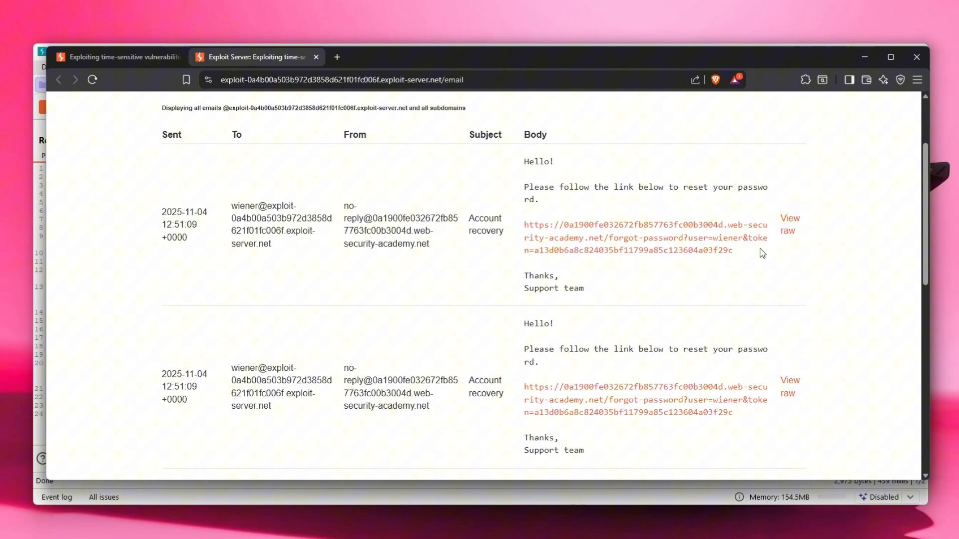
pyautogui.doubleClick(631, 249)
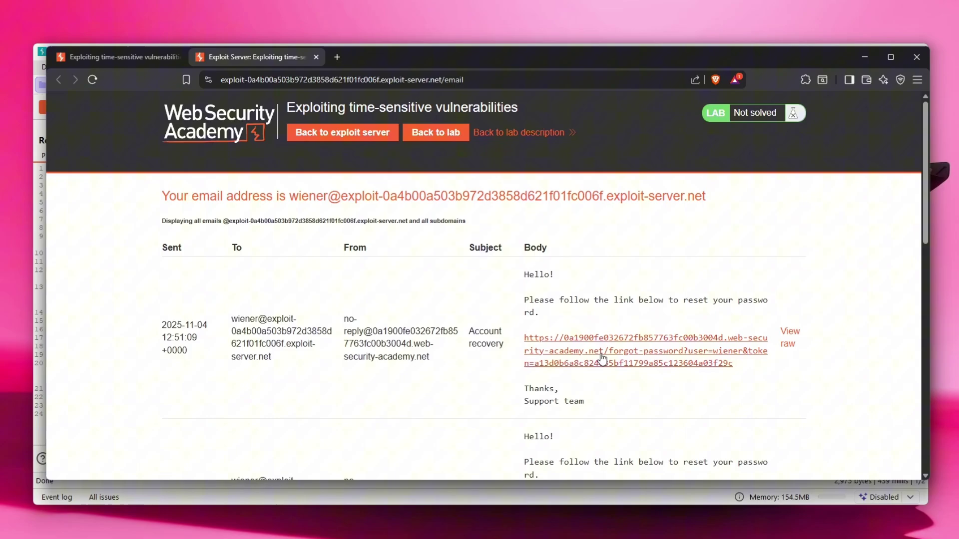
pyautogui.scroll(-3)
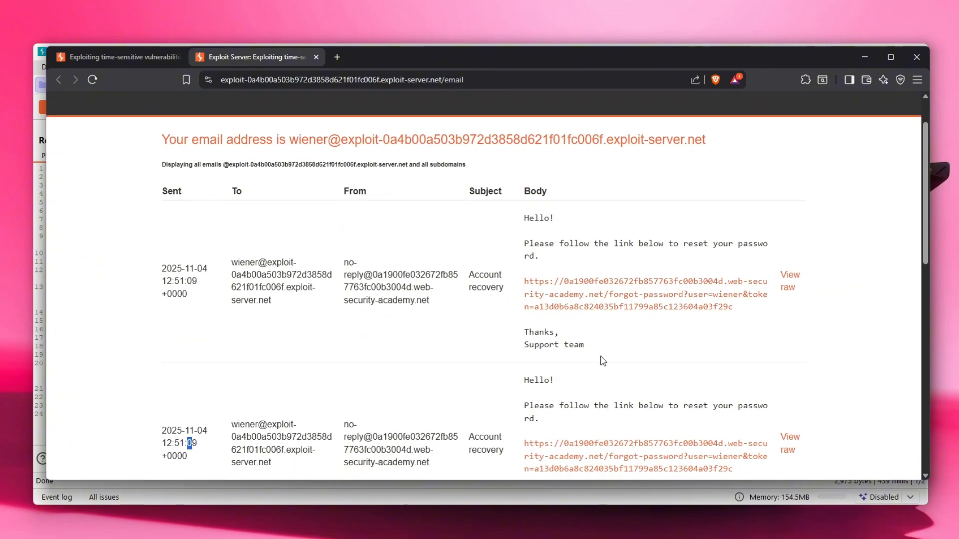
pyautogui.moveTo(611, 370)
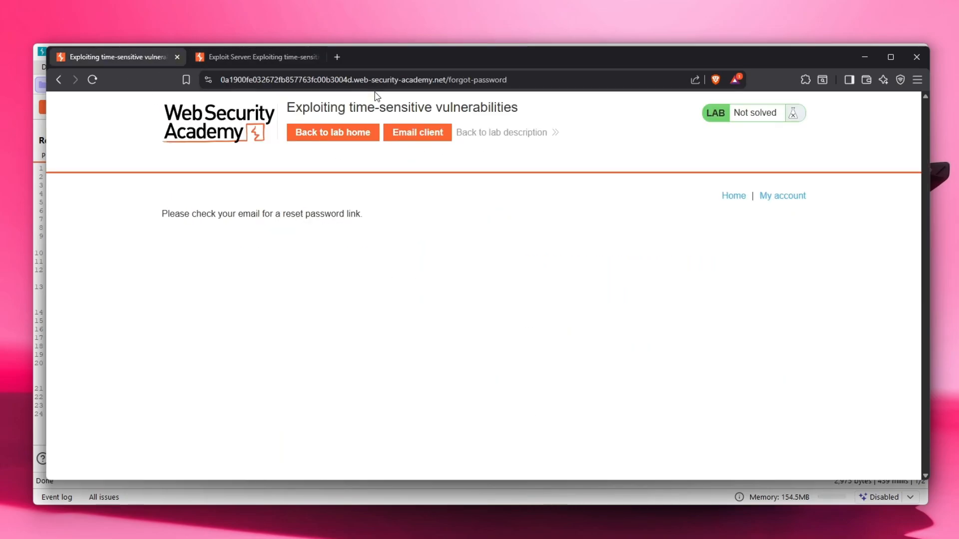
pyautogui.click(261, 57)
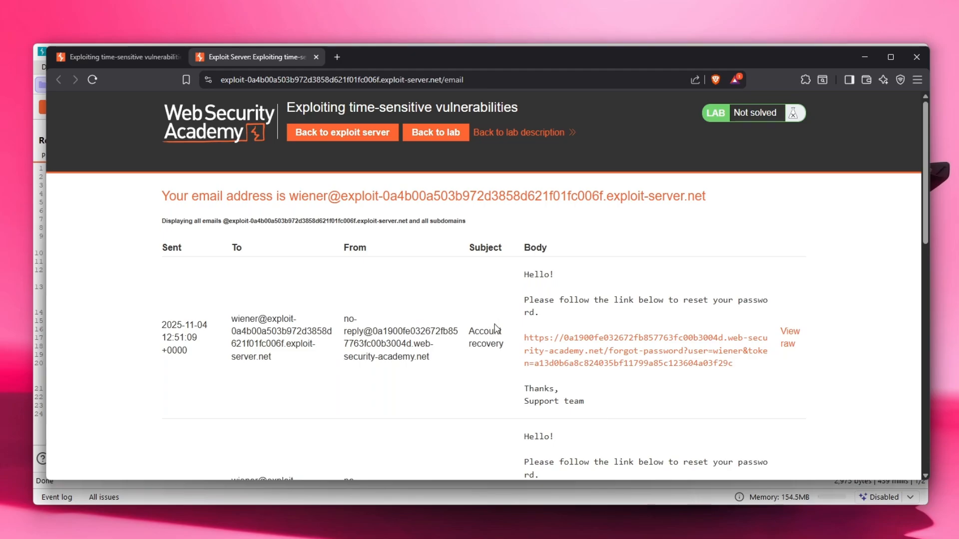
pyautogui.scroll(-3)
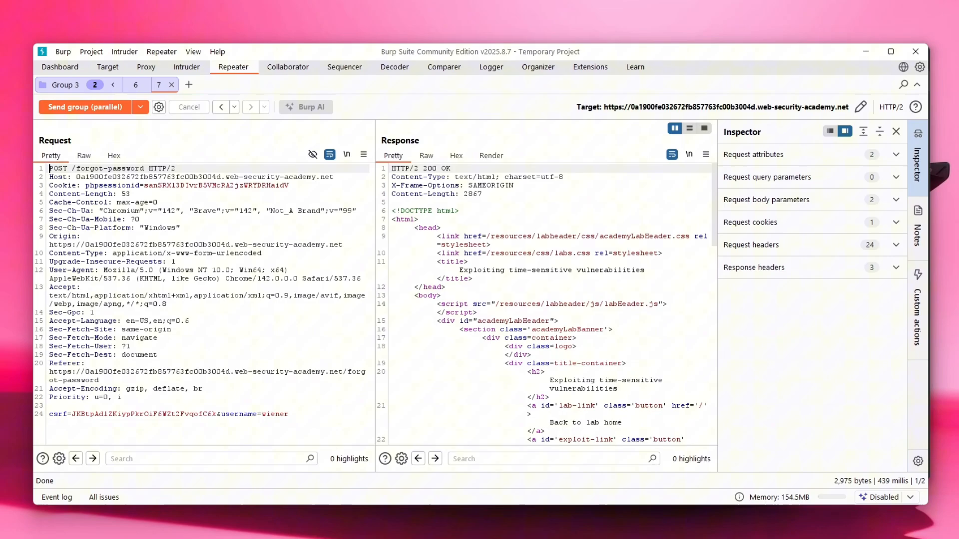
# - Change request 7's username from wiener to carlos and re-send the group in parallel
pyautogui.click(136, 83)
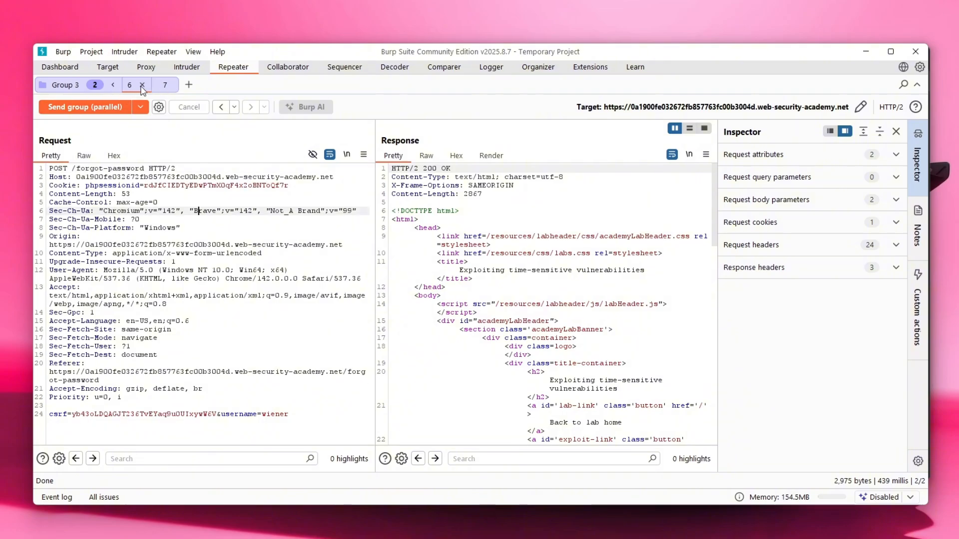
pyautogui.click(159, 84)
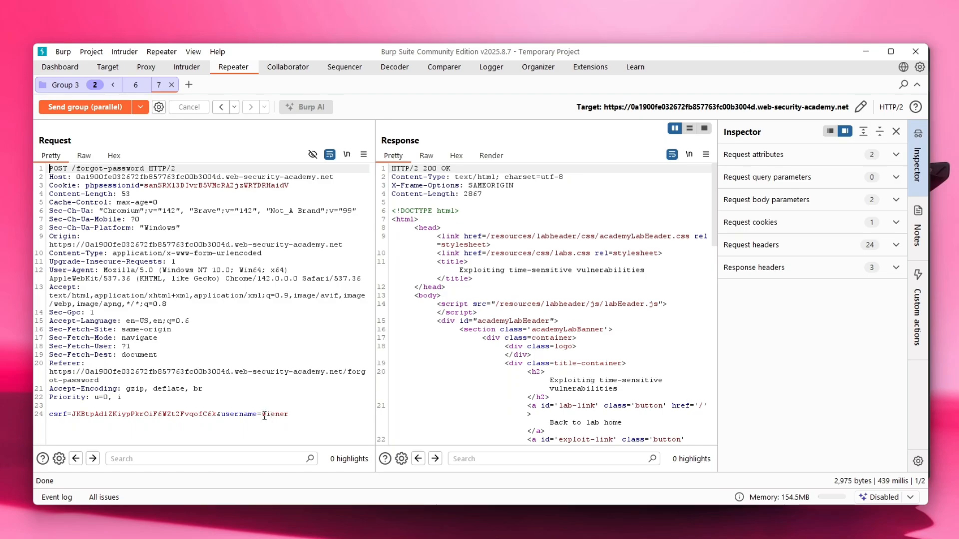
pyautogui.click(132, 85)
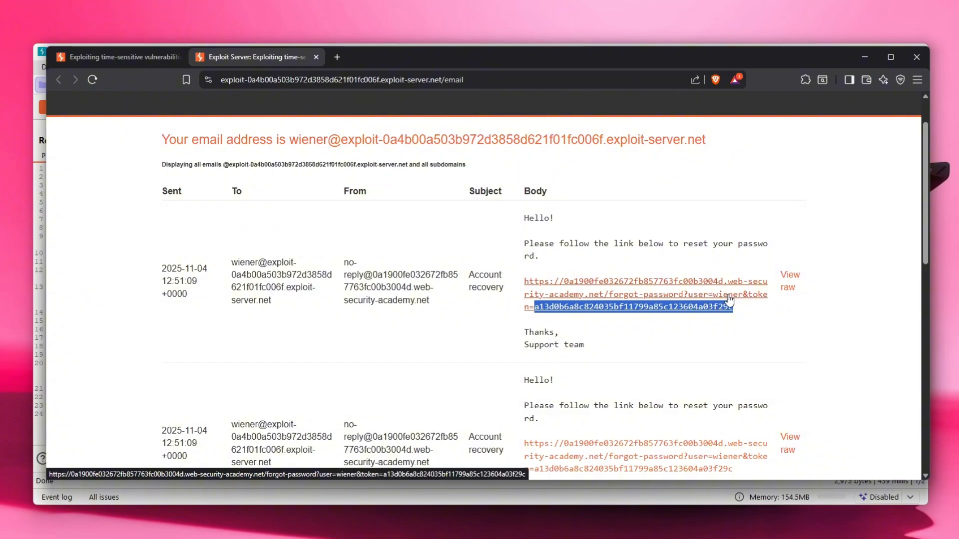
pyautogui.moveTo(741, 298)
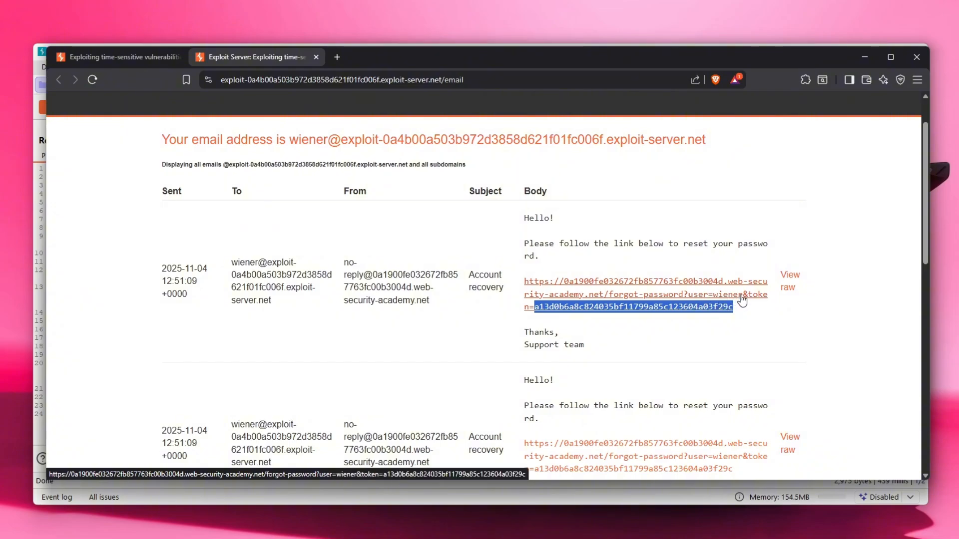
pyautogui.moveTo(512, 284)
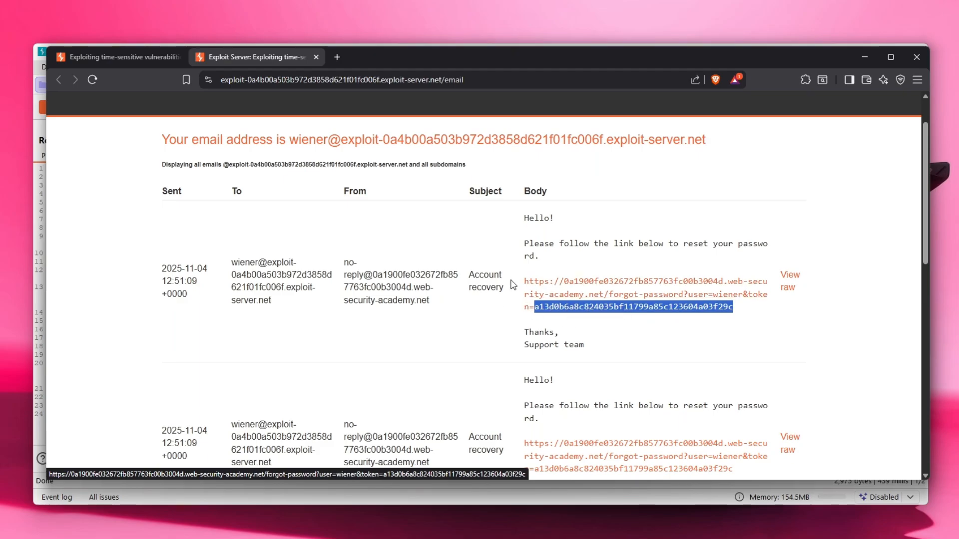
pyautogui.scroll(-3)
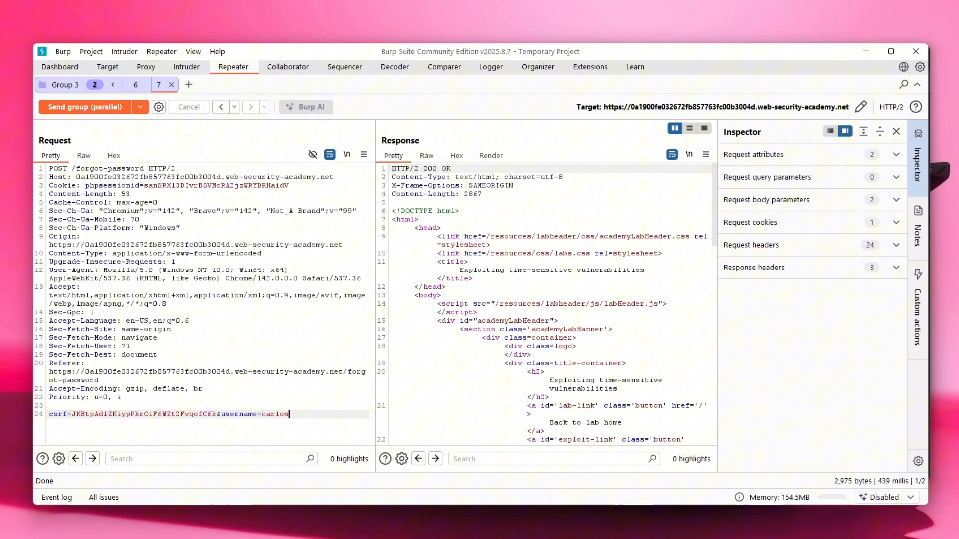
pyautogui.click(85, 107)
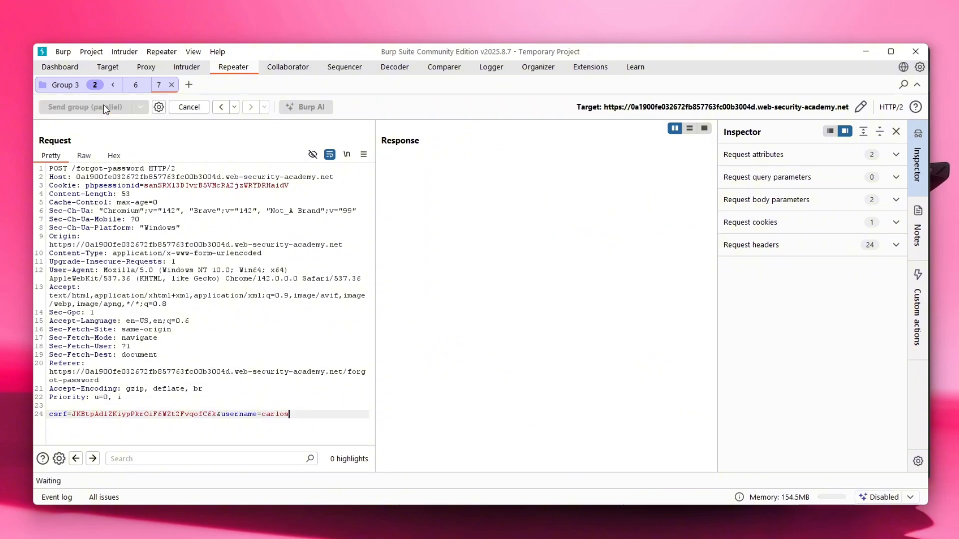
pyautogui.click(84, 106)
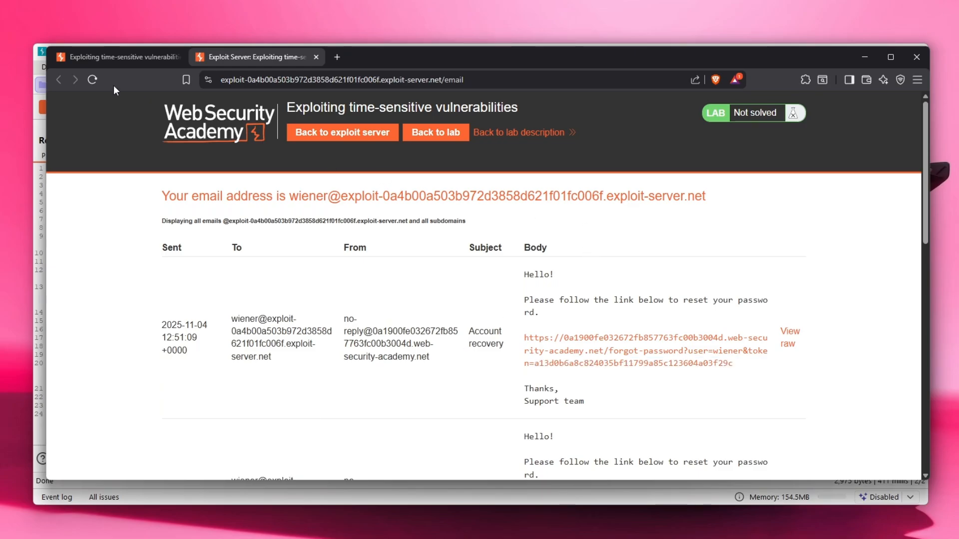
# - Load the newest reset link with user set to carlos, getting an 'Invalid token' response
pyautogui.scroll(-3)
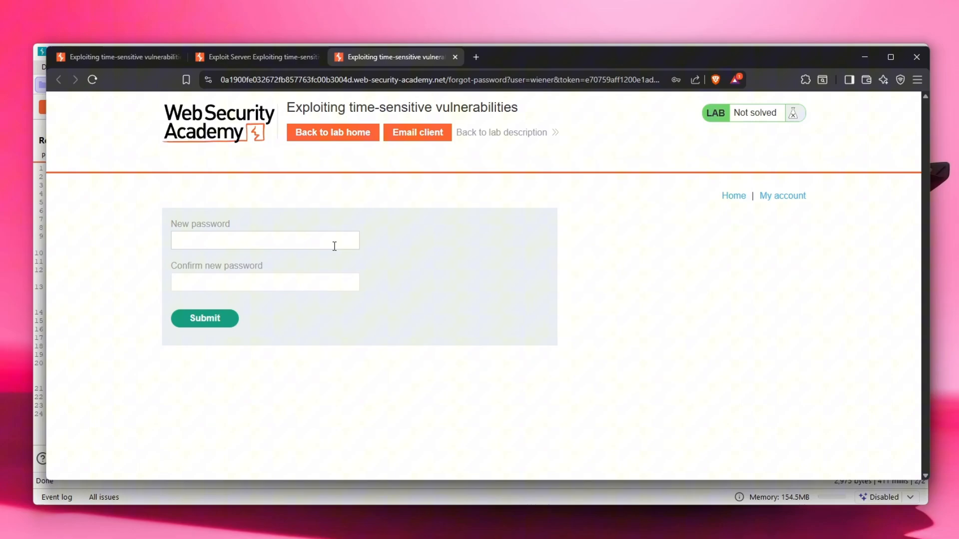
pyautogui.moveTo(529, 83)
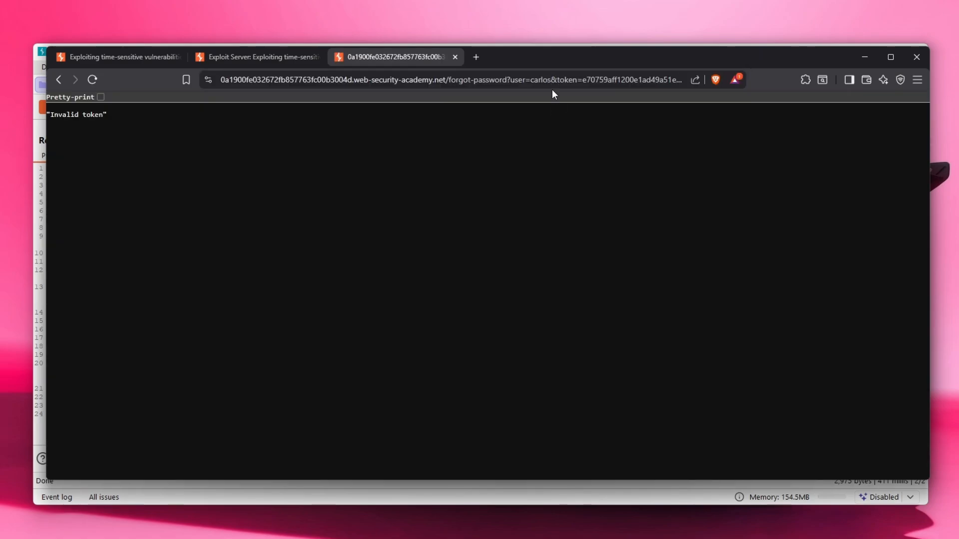
pyautogui.doubleClick(539, 80)
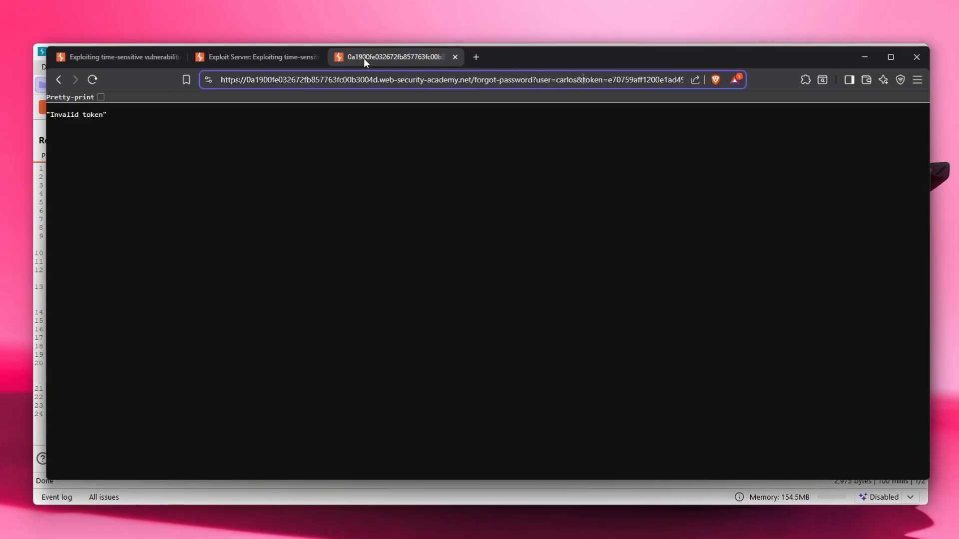
pyautogui.click(260, 57)
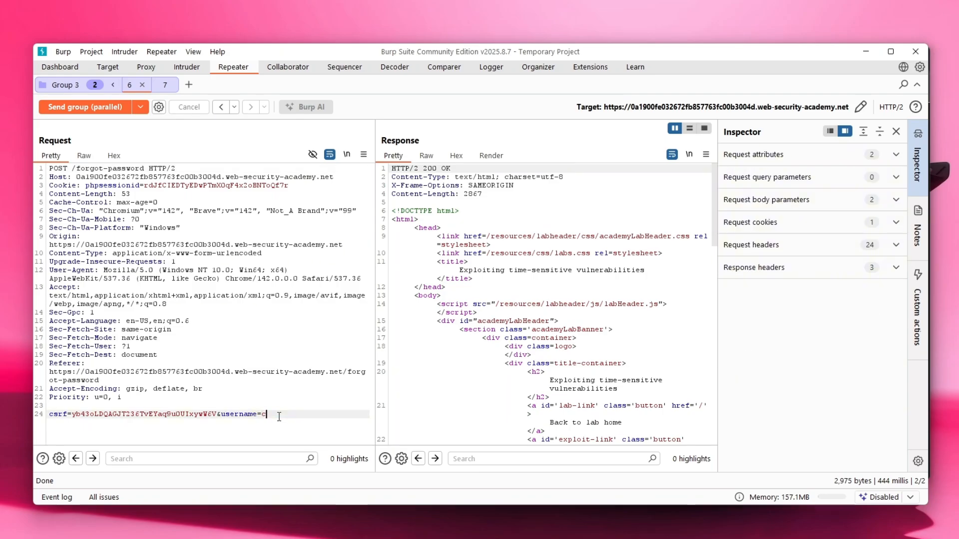
# - Change the first Repeater request's username to carlos and resend the group in parallel
pyautogui.write('arlos')
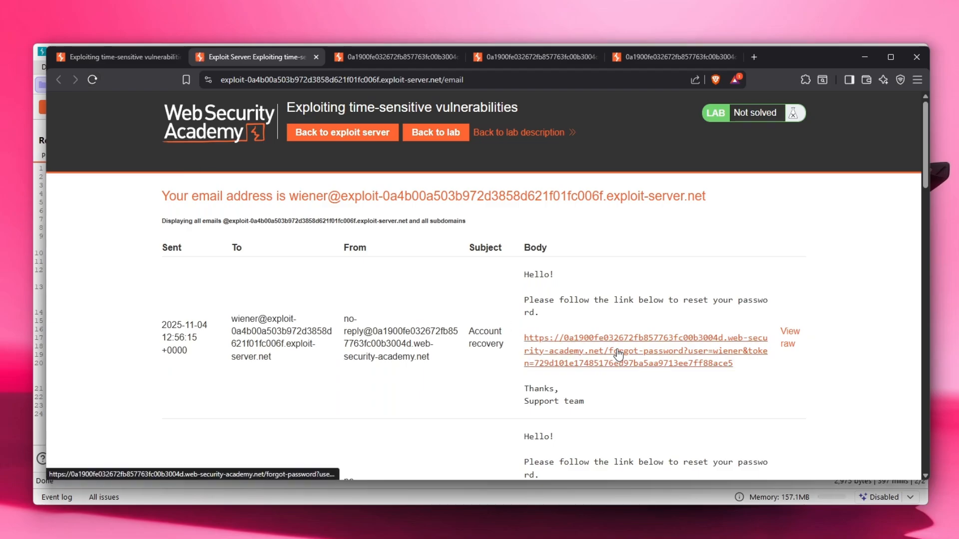
# - Load the fresh reset link with user carlos so the new-password form appears
pyautogui.click(619, 352)
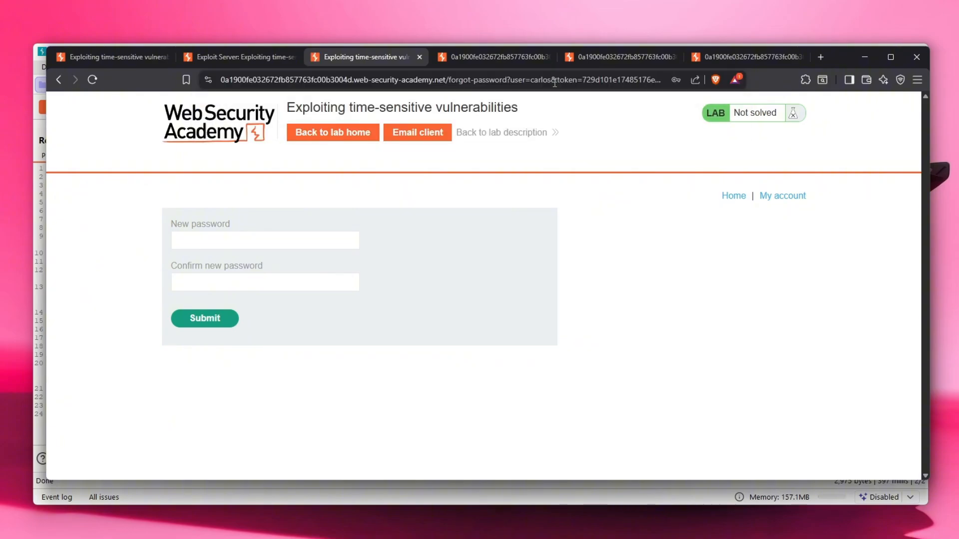
pyautogui.moveTo(547, 472)
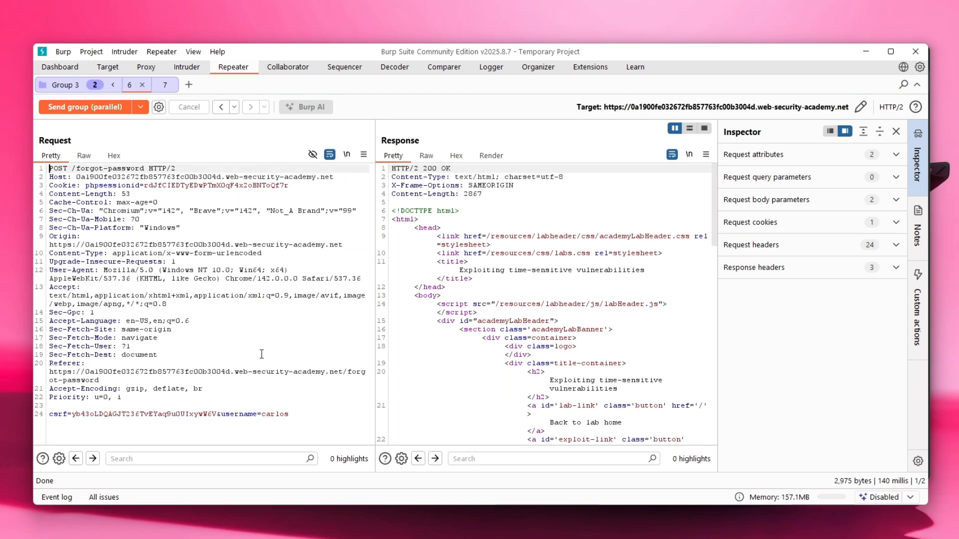
pyautogui.doubleClick(276, 414)
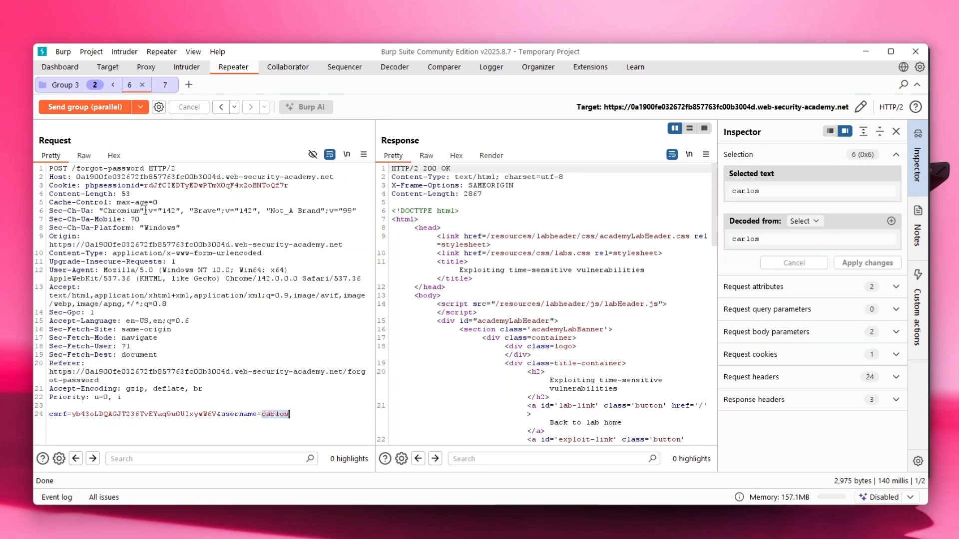
pyautogui.click(161, 84)
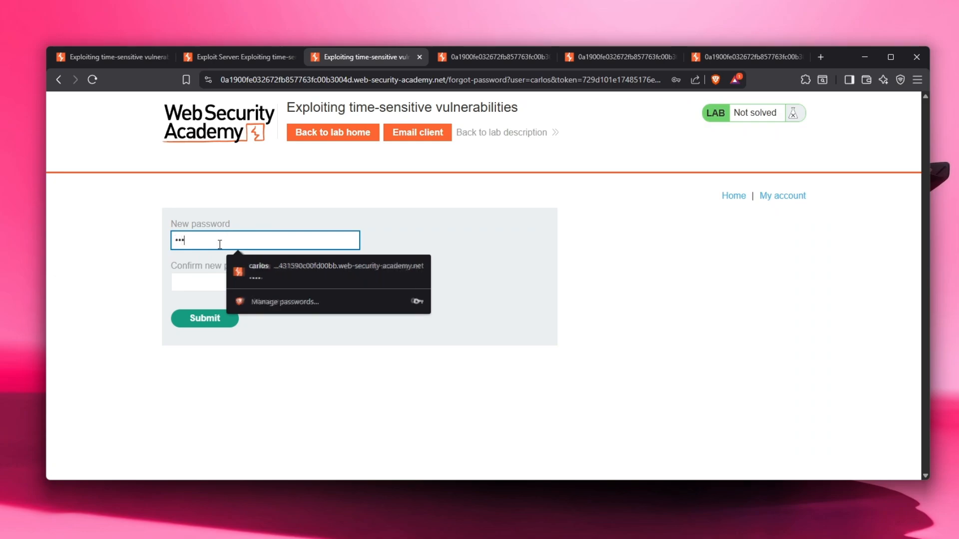
# - Submit a new password for carlos and log in with his credentials
pyautogui.click(204, 319)
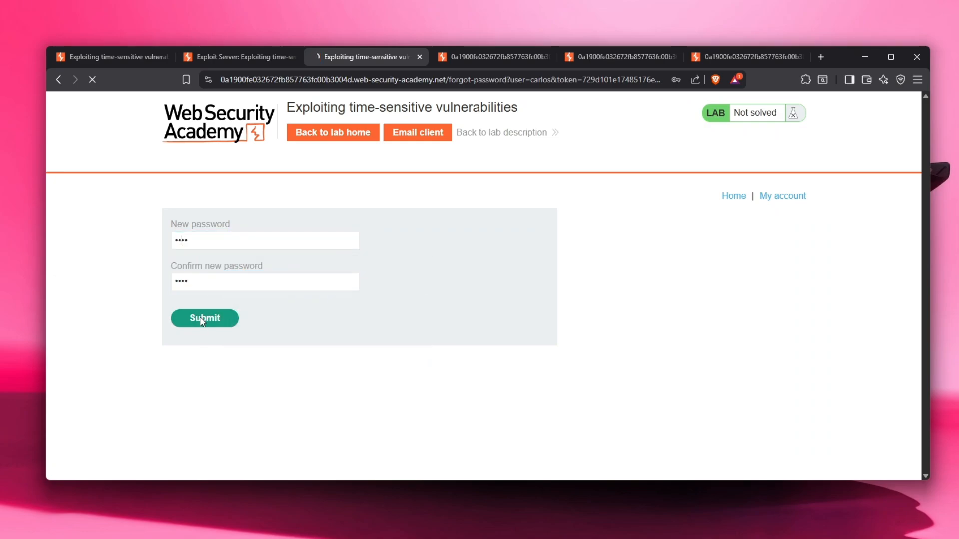
pyautogui.click(204, 319)
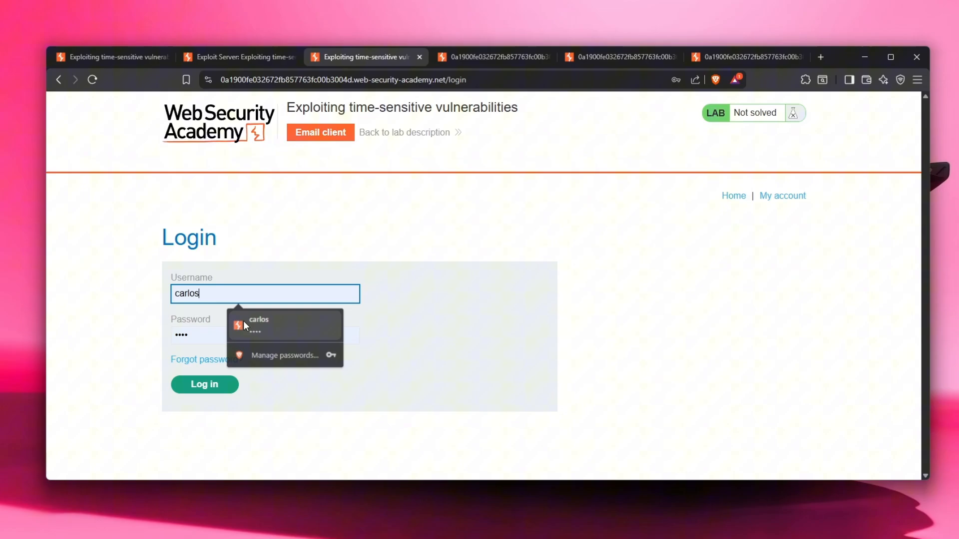
pyautogui.click(265, 335)
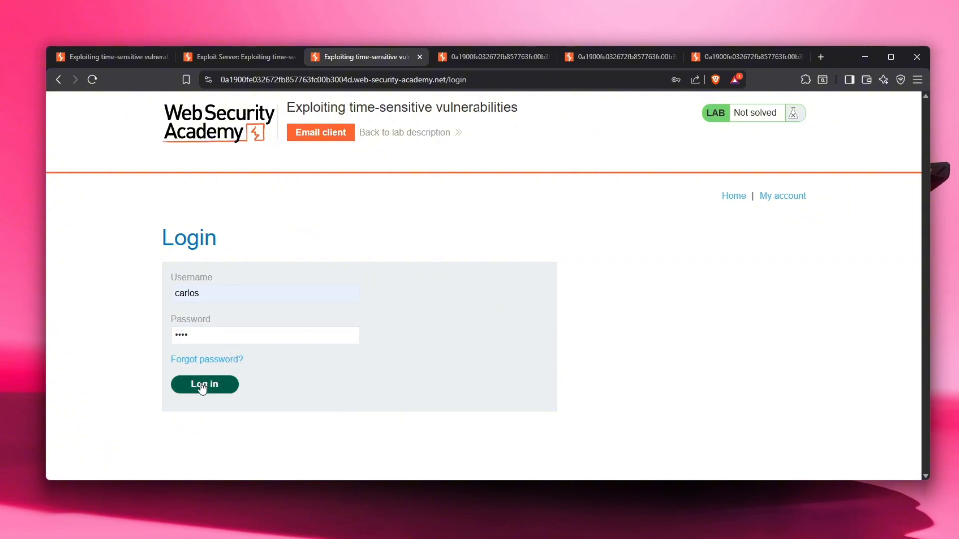
pyautogui.click(204, 384)
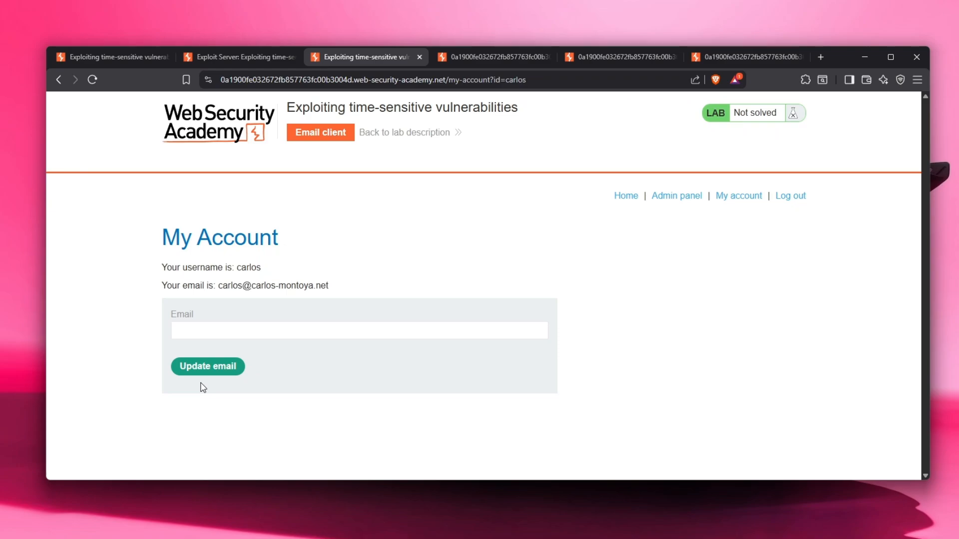
pyautogui.moveTo(711, 181)
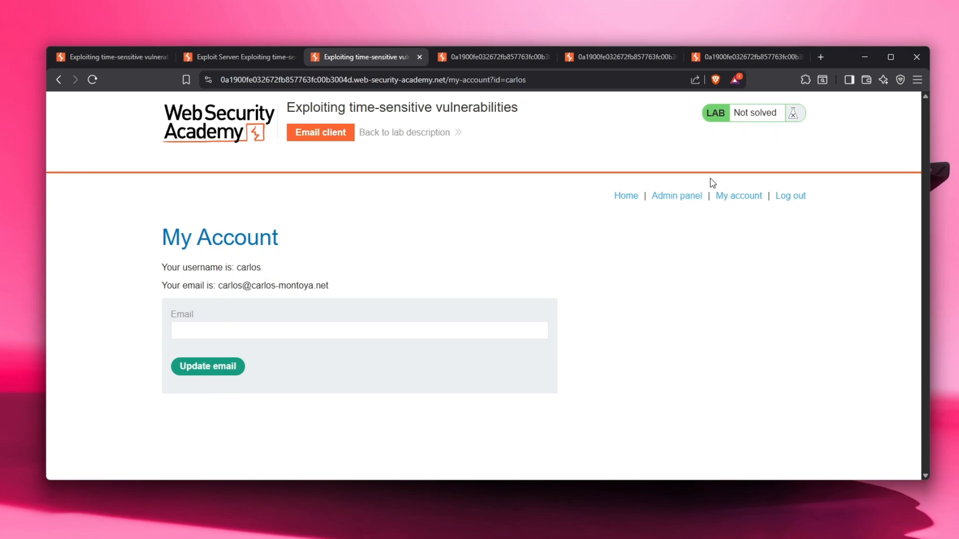
# - Delete carlos from the Admin panel, solving the lab
pyautogui.click(676, 195)
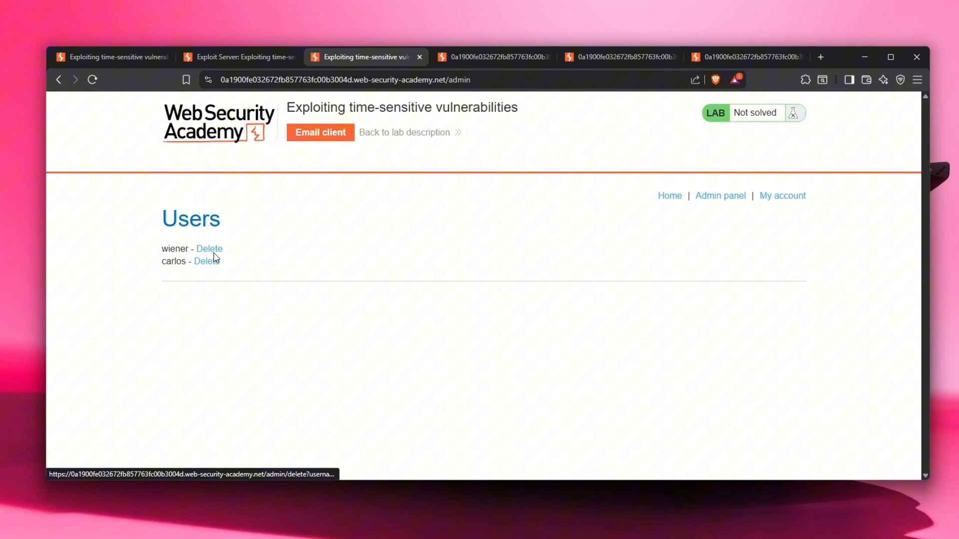
pyautogui.click(207, 261)
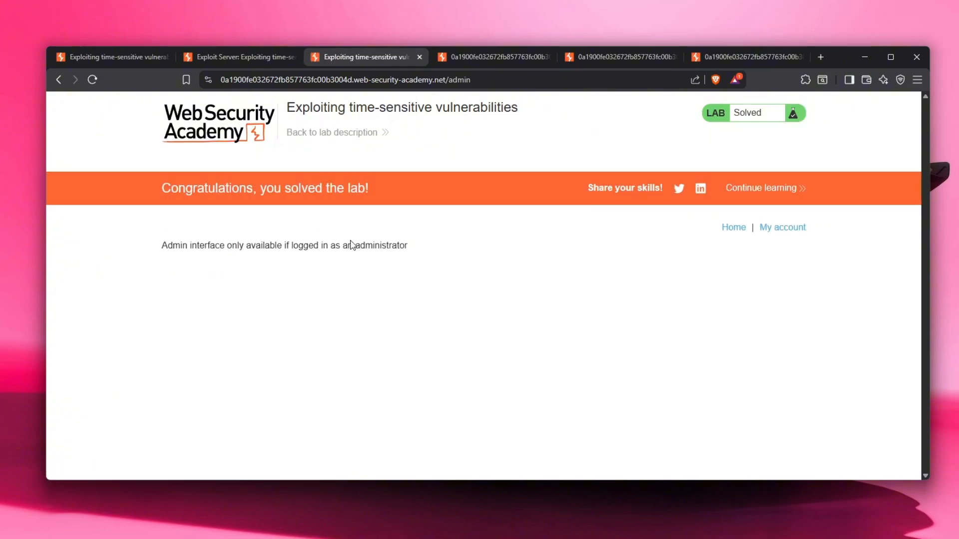